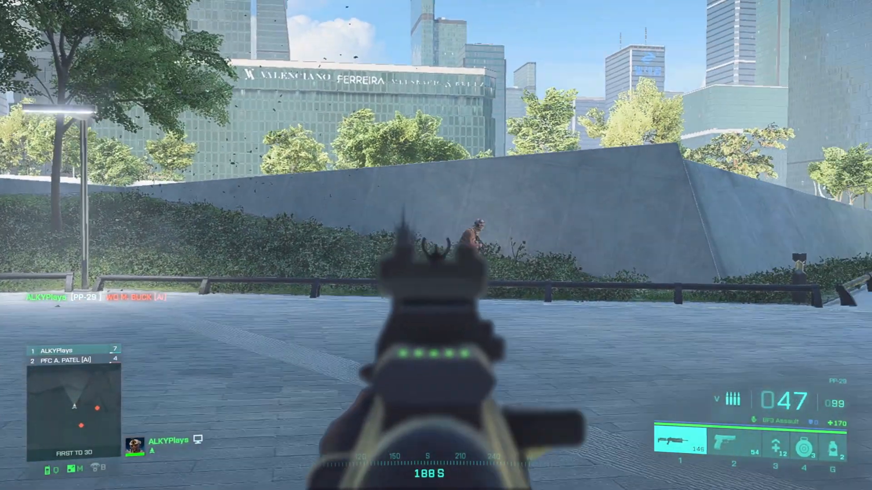
Swap GetPlayerKills for GetGameModeScore(EventPlayer) as the Weapons array index in both ReplacePlayerInventory actions
{"action": "left_click", "coordinate": [436, 246]}
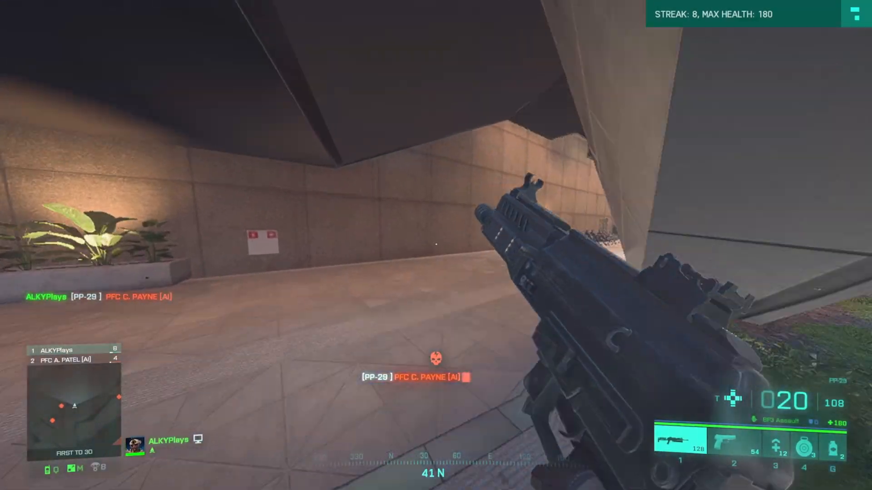
{"action": "mouse_move", "coordinate": [436, 245]}
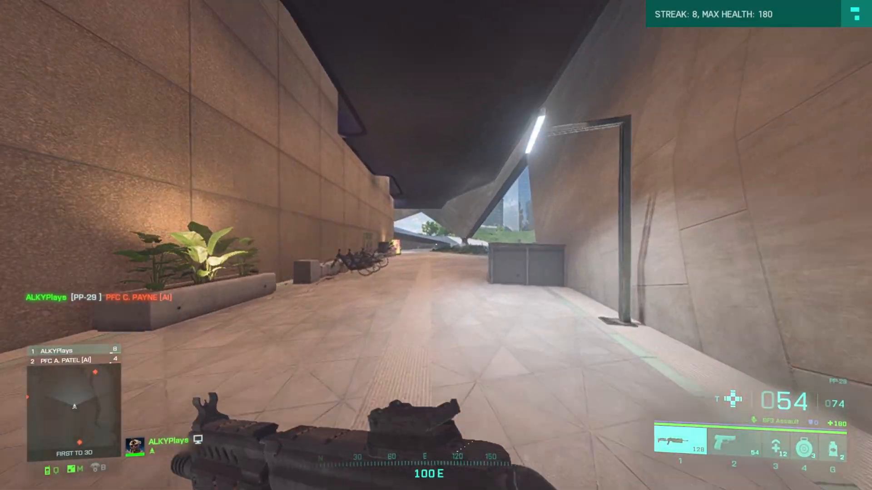
{"action": "mouse_move", "coordinate": [435, 245]}
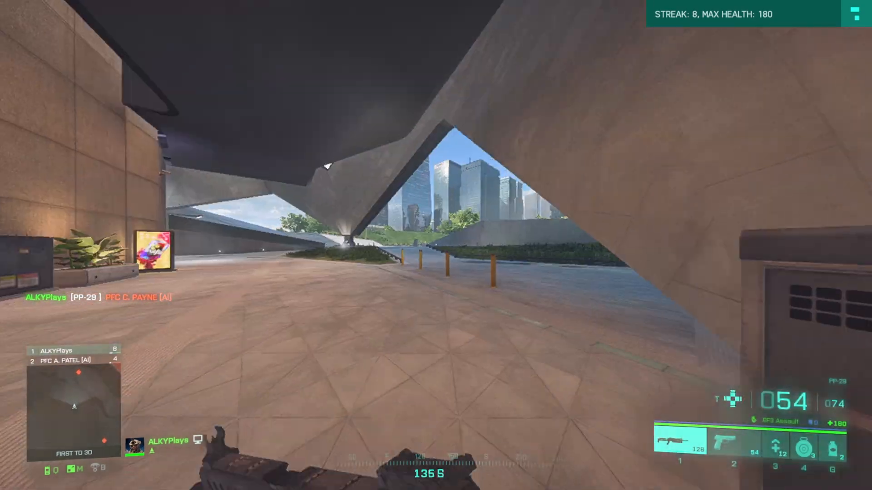
{"action": "mouse_move", "coordinate": [436, 245]}
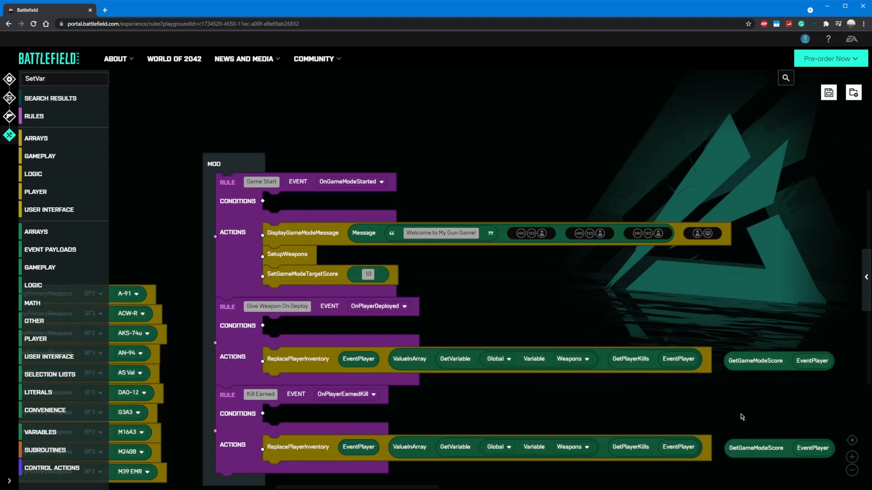
{"action": "scroll", "scroll_direction": "down", "scroll_amount": 3}
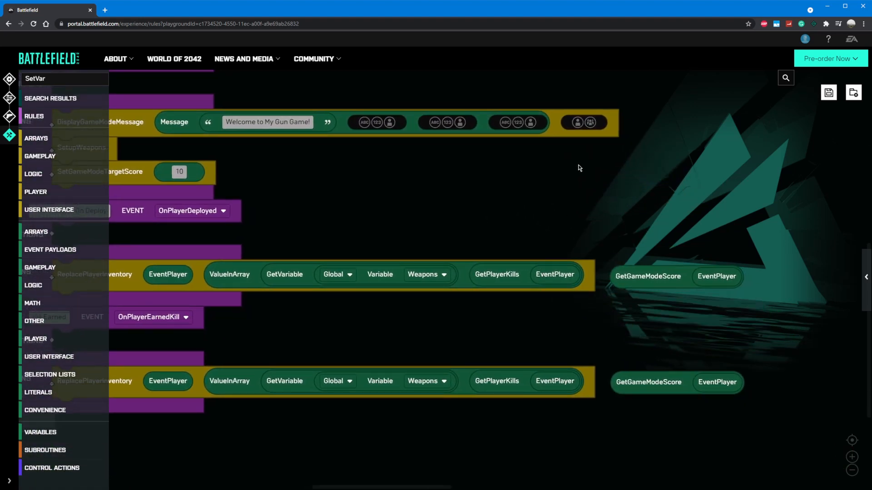
{"action": "mouse_move", "coordinate": [719, 209]}
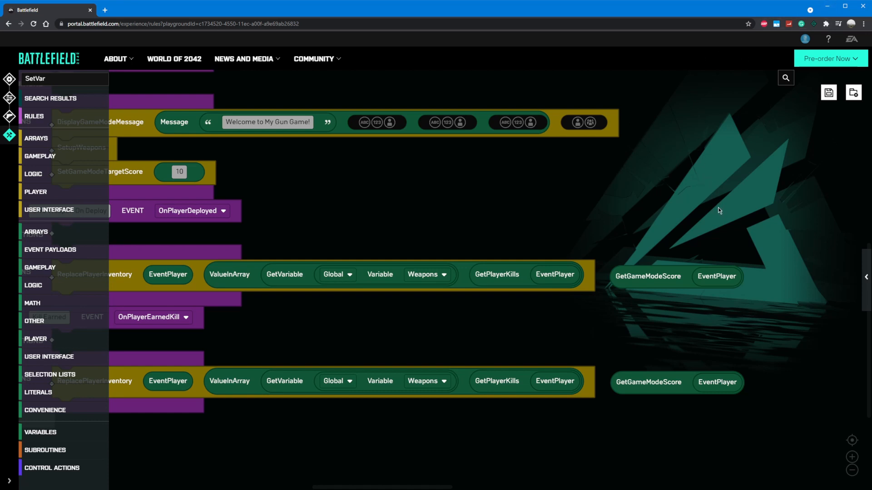
{"action": "mouse_move", "coordinate": [576, 290]}
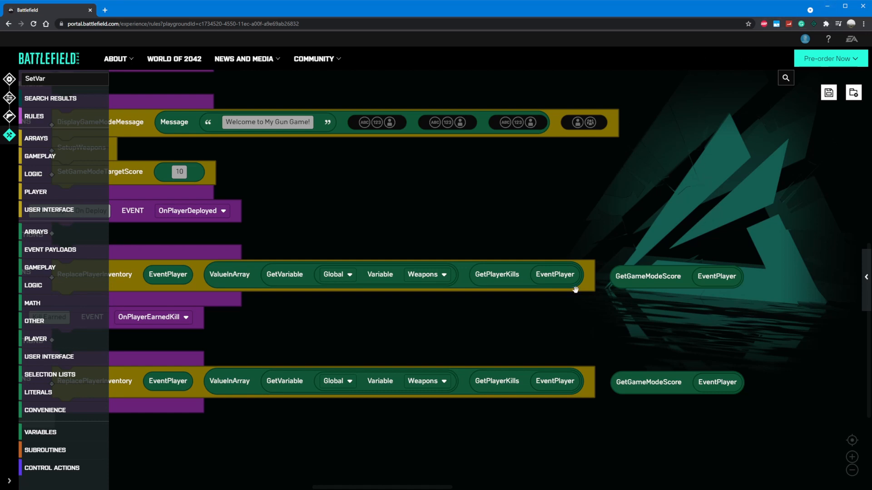
{"action": "left_click", "coordinate": [496, 275]}
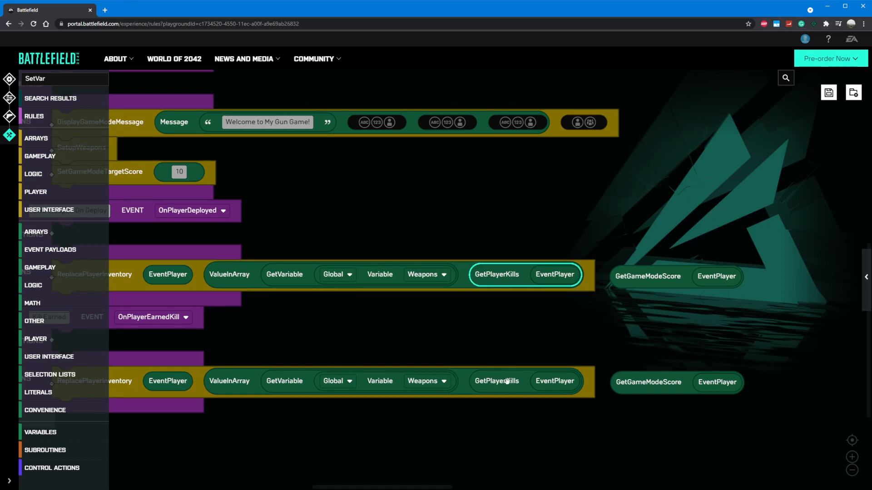
{"action": "mouse_move", "coordinate": [489, 385]}
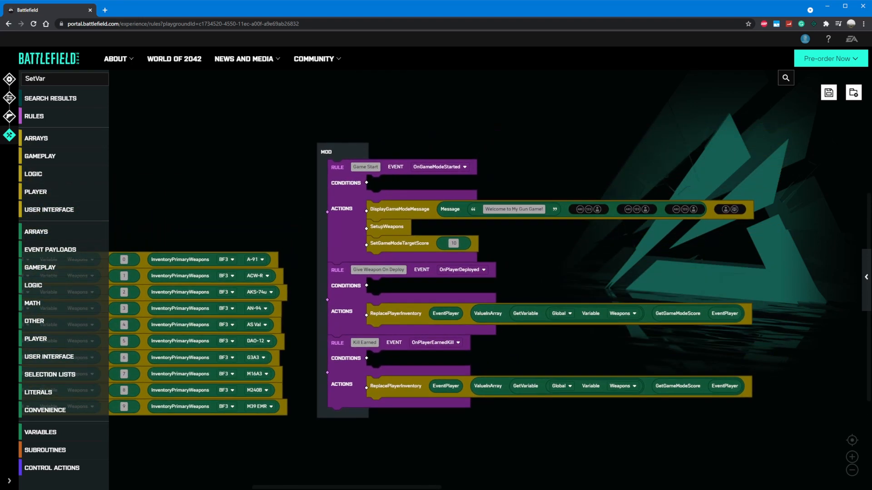
{"action": "mouse_move", "coordinate": [615, 462]}
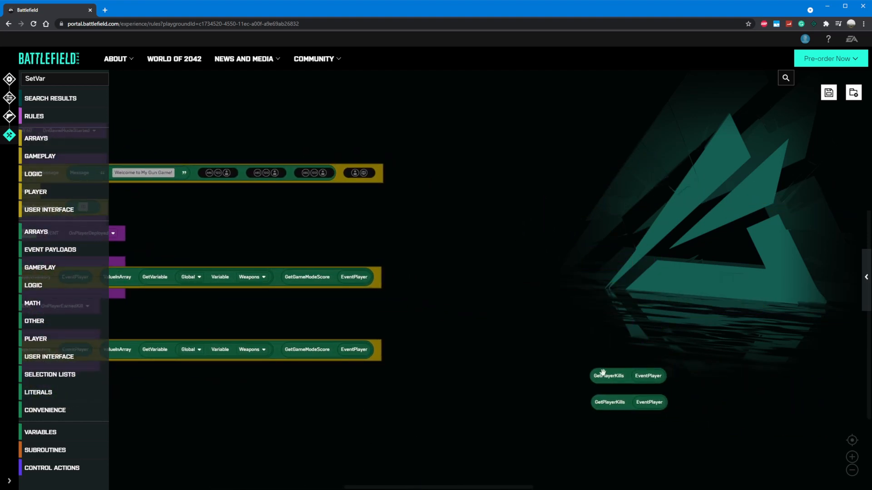
{"action": "mouse_move", "coordinate": [255, 255]}
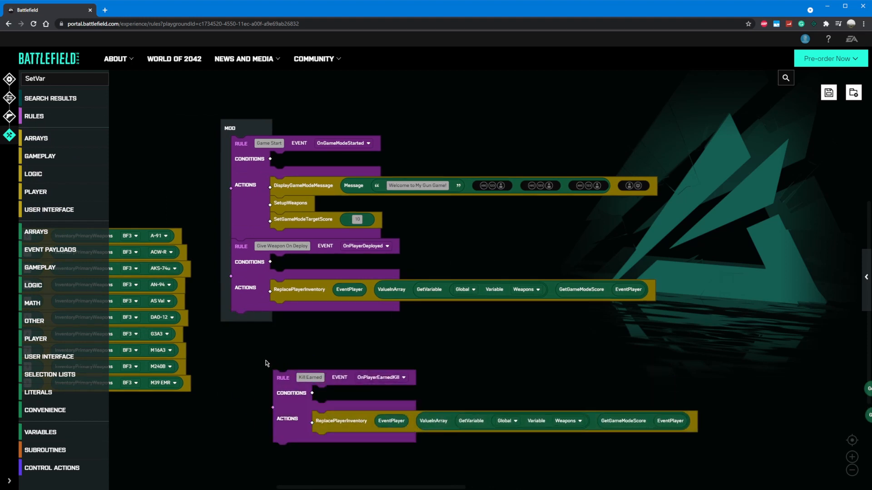
{"action": "mouse_move", "coordinate": [291, 393]}
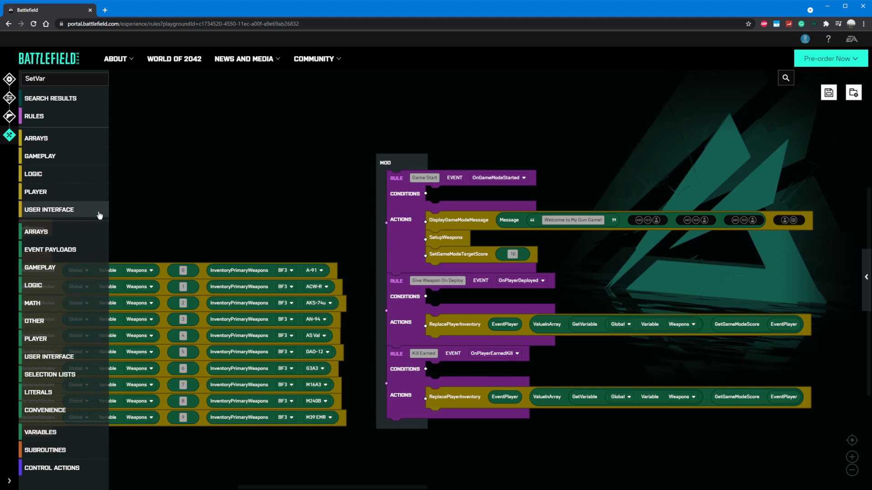
Add a DisplayNotificationMessage action from User Interface under ReplacePlayerInventory in Kill Earned
{"action": "left_click", "coordinate": [49, 209]}
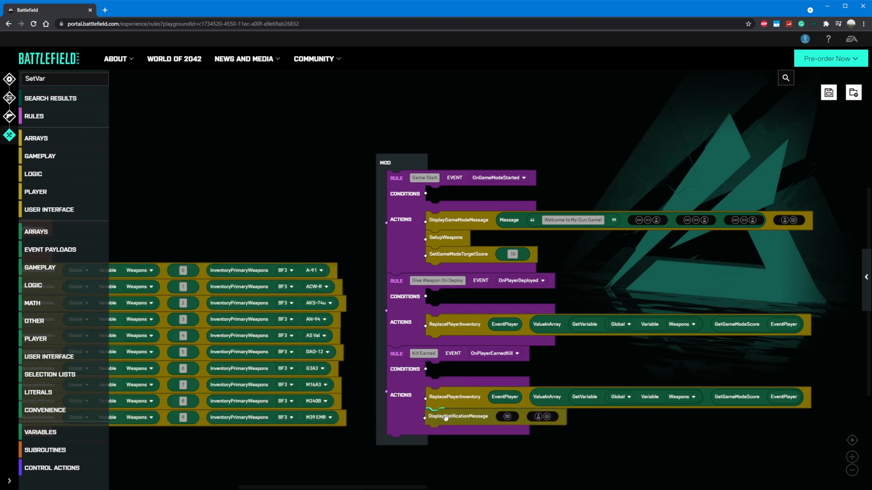
{"action": "left_click", "coordinate": [458, 416]}
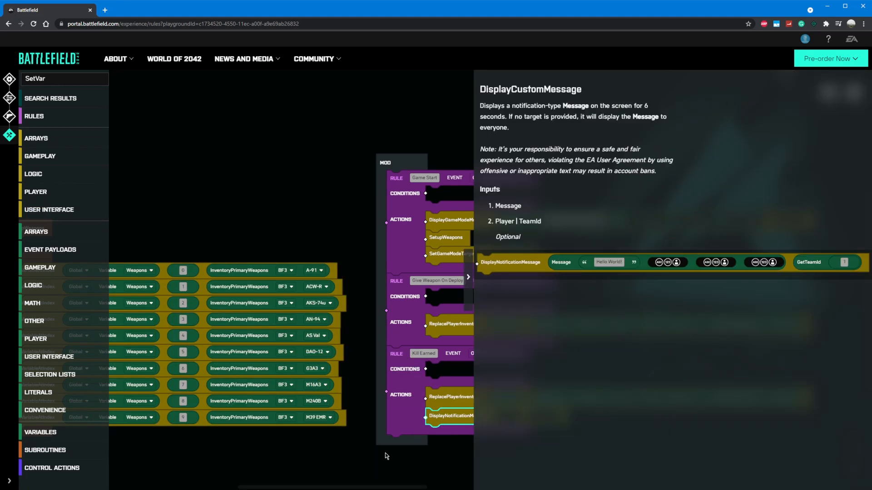
{"action": "mouse_move", "coordinate": [567, 185]}
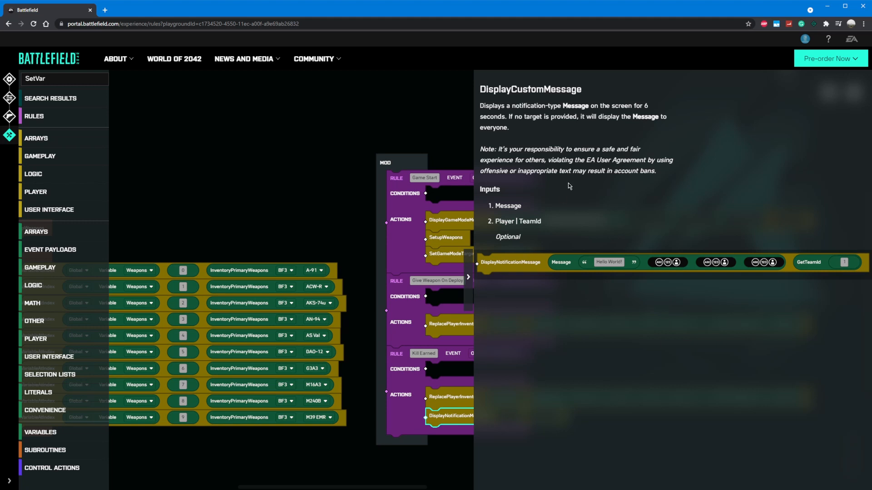
{"action": "mouse_move", "coordinate": [469, 272]}
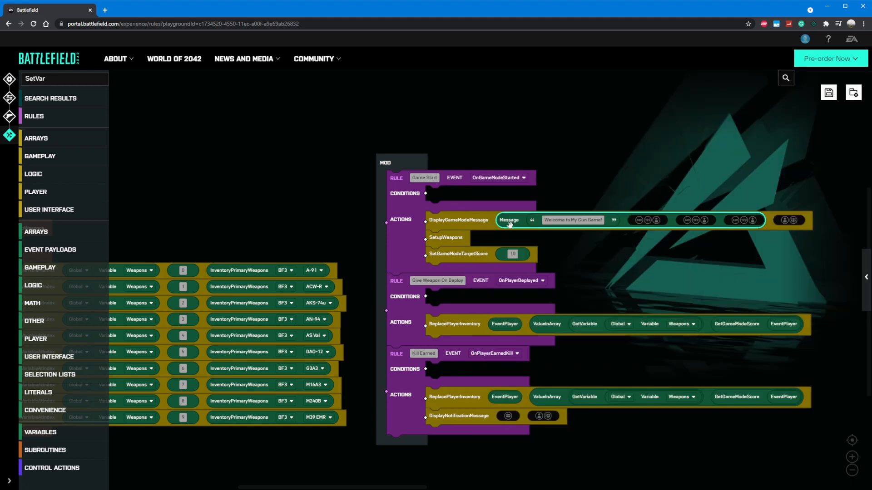
{"action": "mouse_move", "coordinate": [529, 264]}
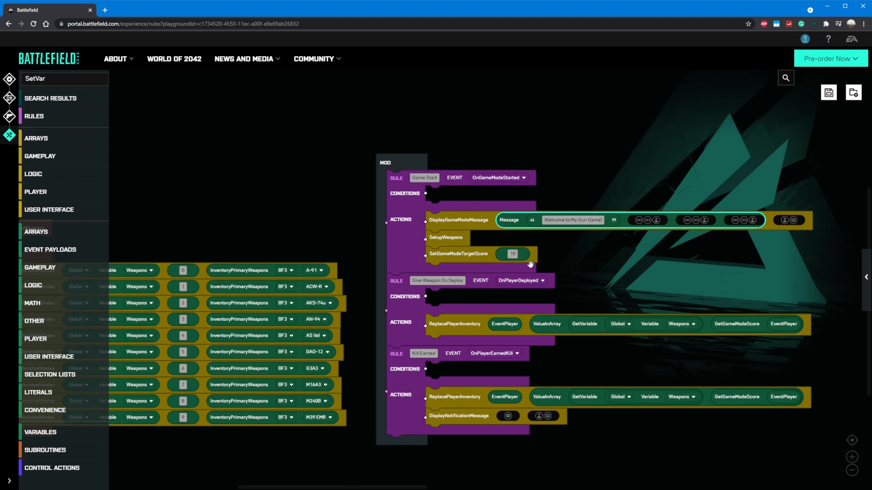
{"action": "left_click", "coordinate": [49, 209]}
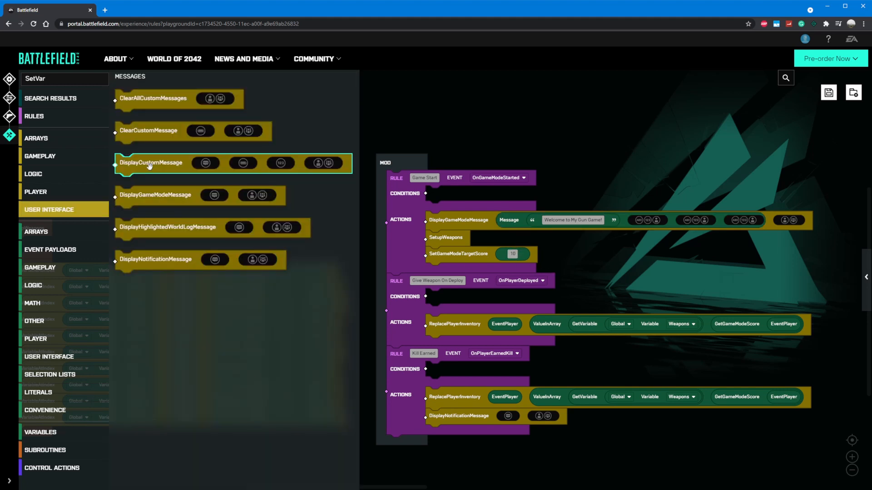
{"action": "mouse_move", "coordinate": [163, 167]}
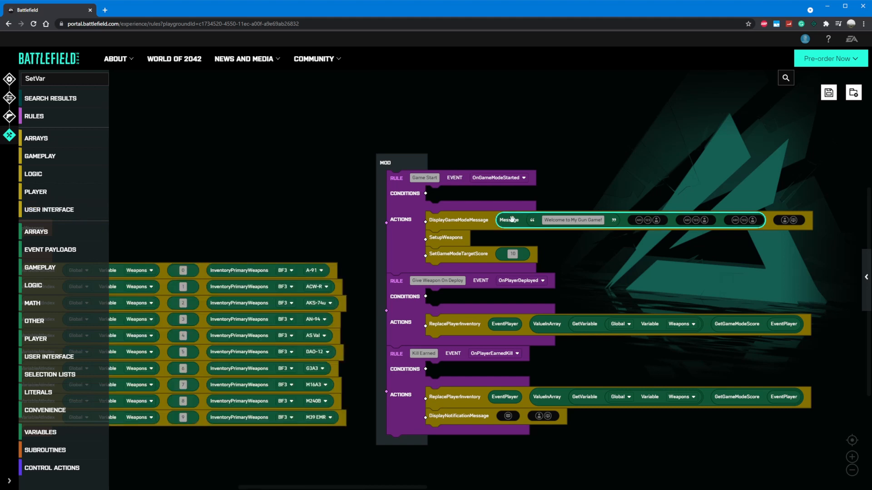
{"action": "mouse_move", "coordinate": [528, 329]}
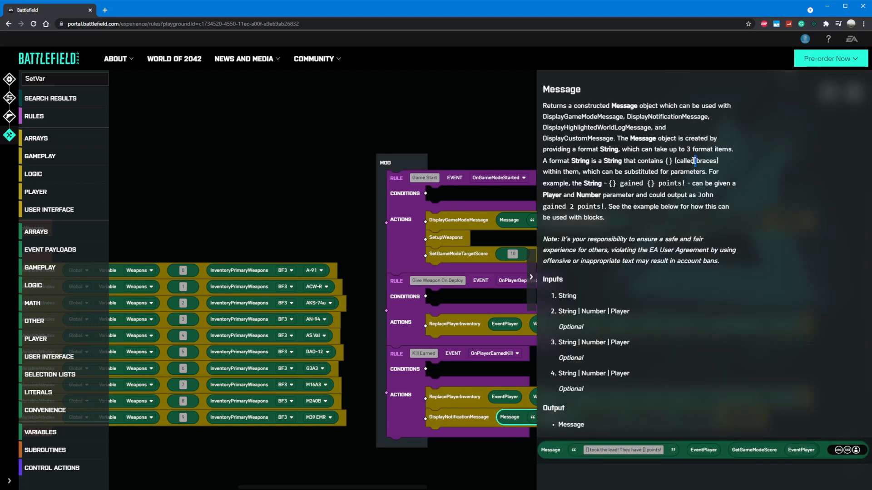
{"action": "mouse_move", "coordinate": [536, 234]}
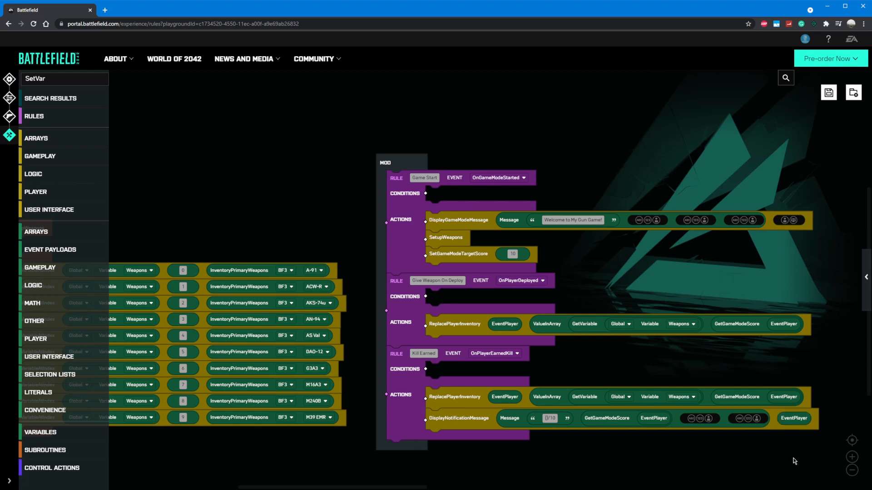
{"action": "mouse_move", "coordinate": [694, 469]}
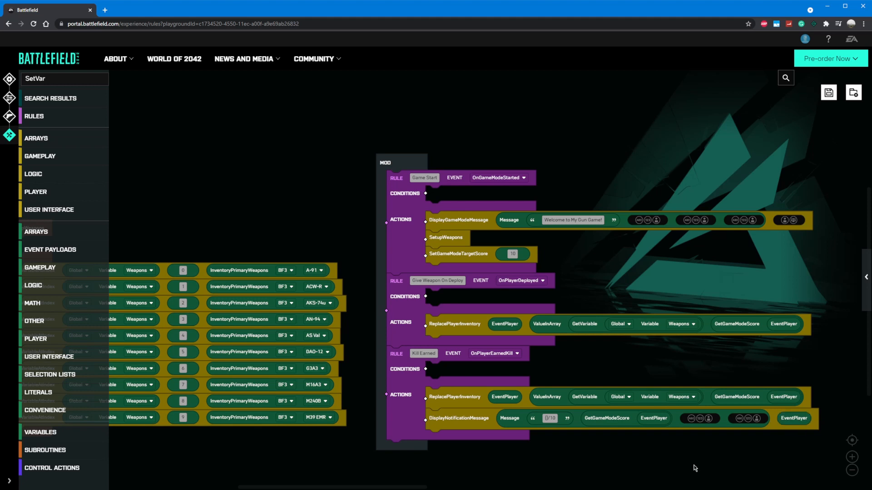
{"action": "mouse_move", "coordinate": [648, 479]}
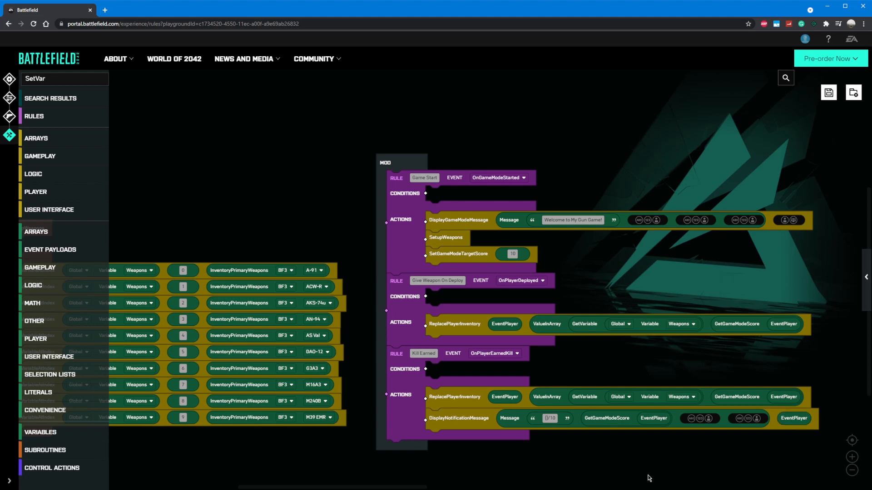
{"action": "mouse_move", "coordinate": [593, 476]}
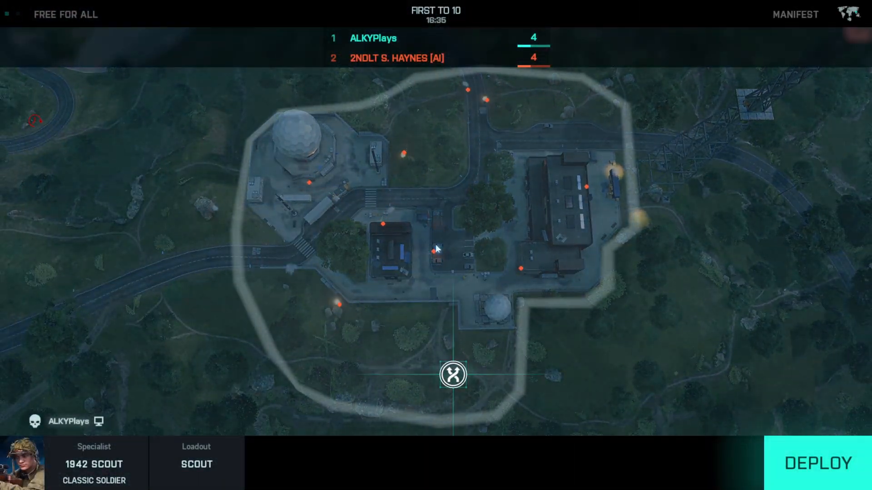
Deploy into the Free For All first-to-10 test match from the deploy map
{"action": "left_click", "coordinate": [817, 463]}
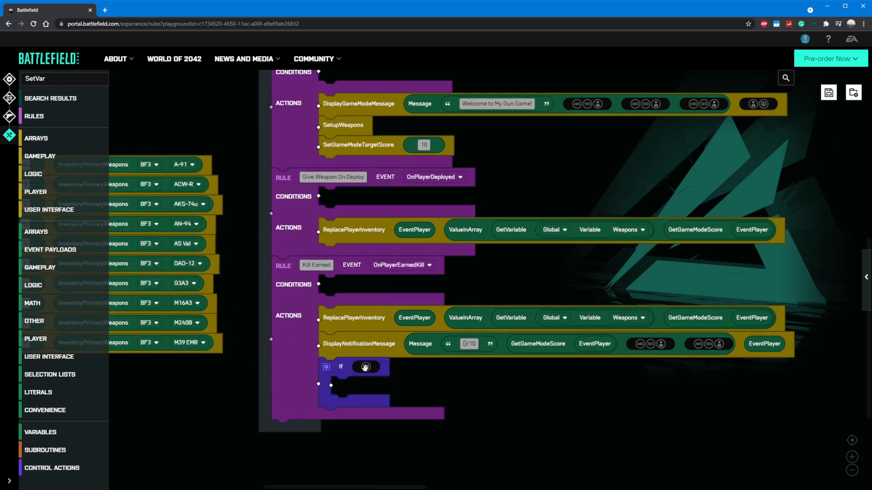
Give the new If in Kill Earned the condition Equals(GetGameModeScore(EventPlayer), 9)
{"action": "right_click", "coordinate": [365, 366]}
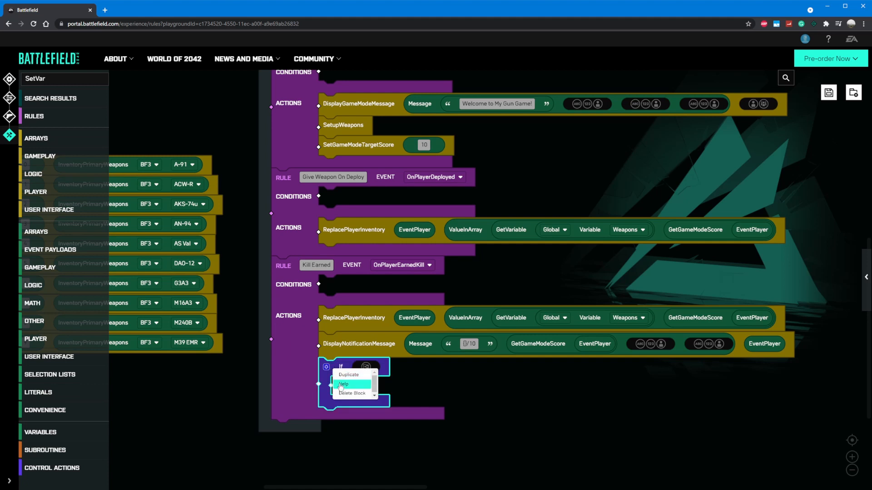
{"action": "left_click", "coordinate": [345, 384]}
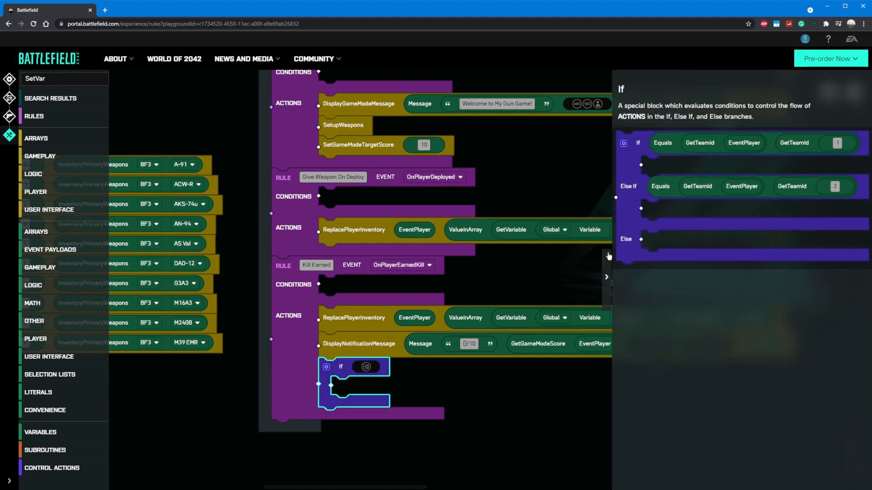
{"action": "left_click", "coordinate": [606, 276]}
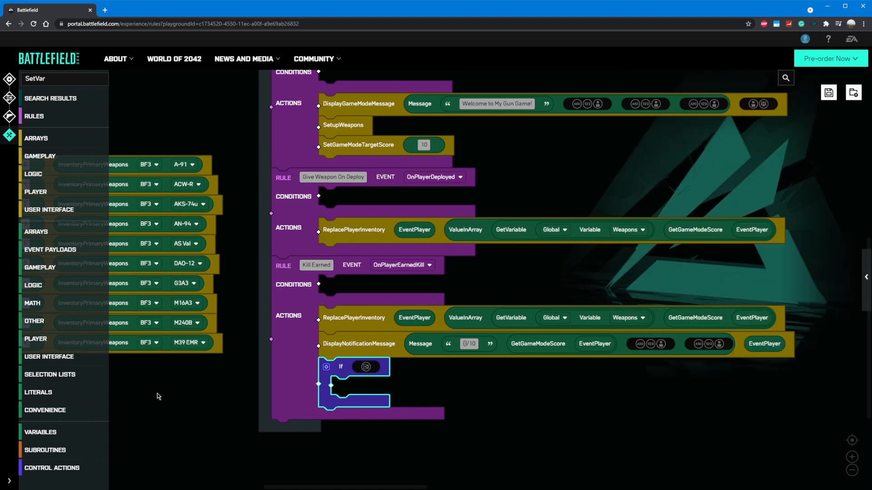
{"action": "left_click", "coordinate": [32, 284]}
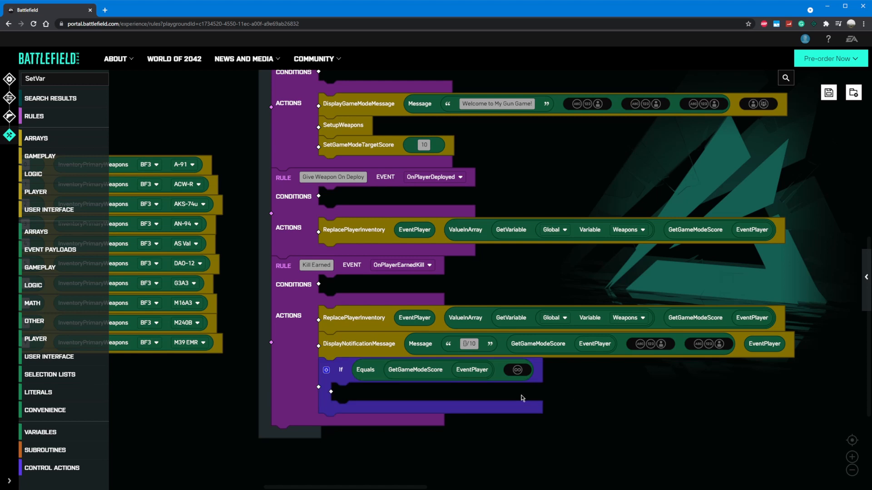
{"action": "left_click", "coordinate": [38, 393]}
{"action": "type", "text": "9"}
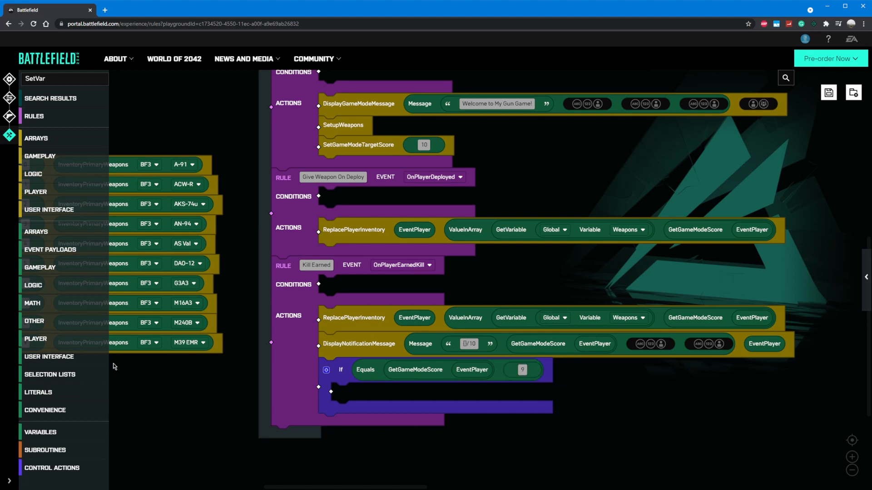
Copy DisplayGameModeMessage into the If with text '{} is on the final weapon!' and EventPlayer
{"action": "left_click", "coordinate": [49, 210]}
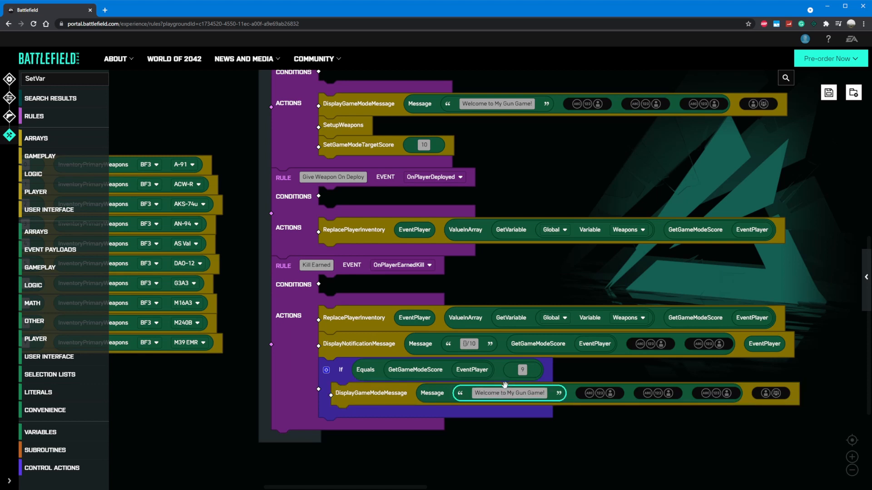
{"action": "triple_click", "coordinate": [508, 393]}
{"action": "type", "text": "{} is on the final weapon!"}
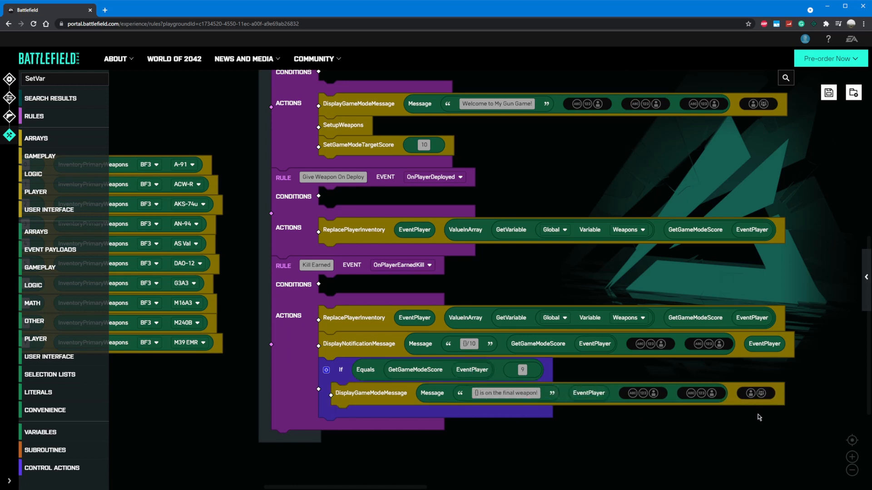
{"action": "mouse_move", "coordinate": [700, 432]}
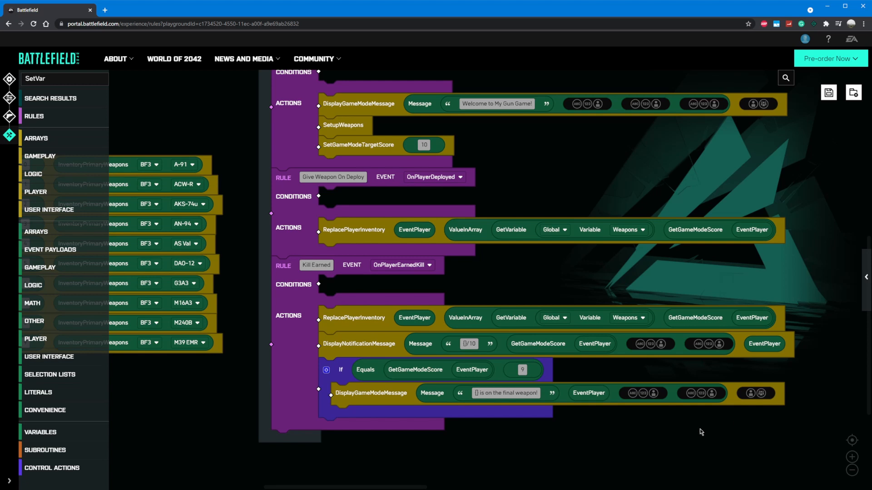
{"action": "mouse_move", "coordinate": [690, 433]}
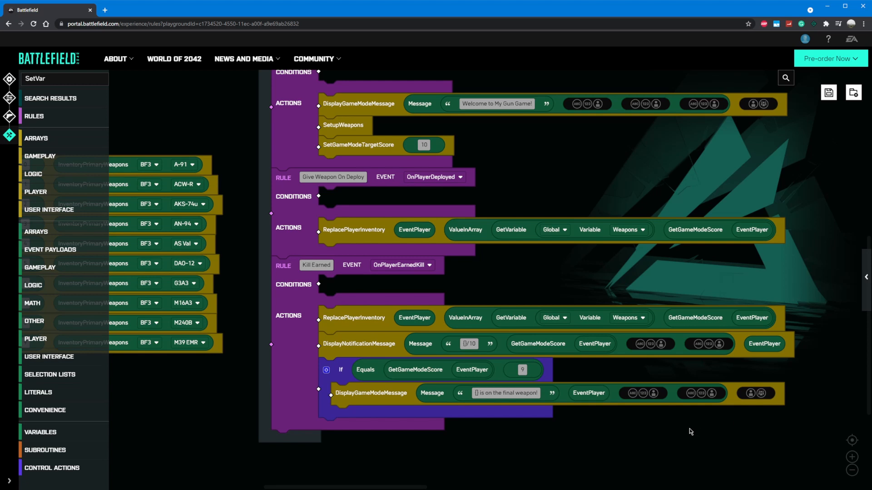
{"action": "mouse_move", "coordinate": [807, 115]}
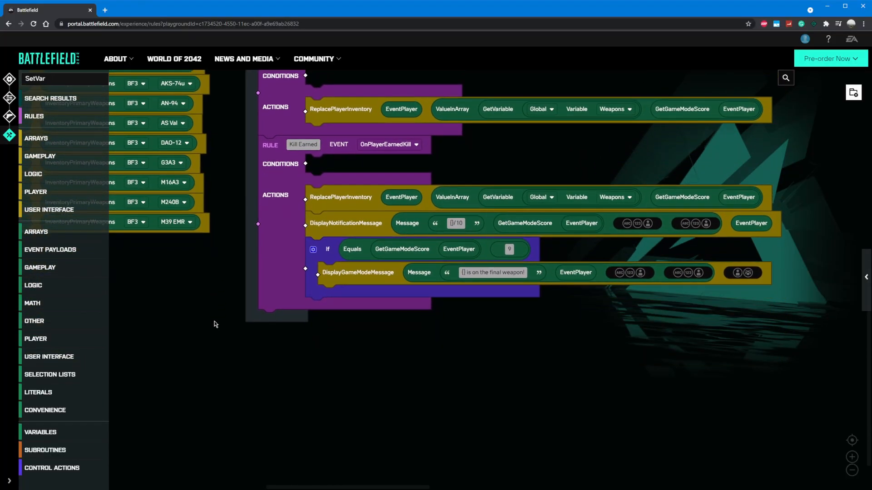
{"action": "mouse_move", "coordinate": [139, 164]}
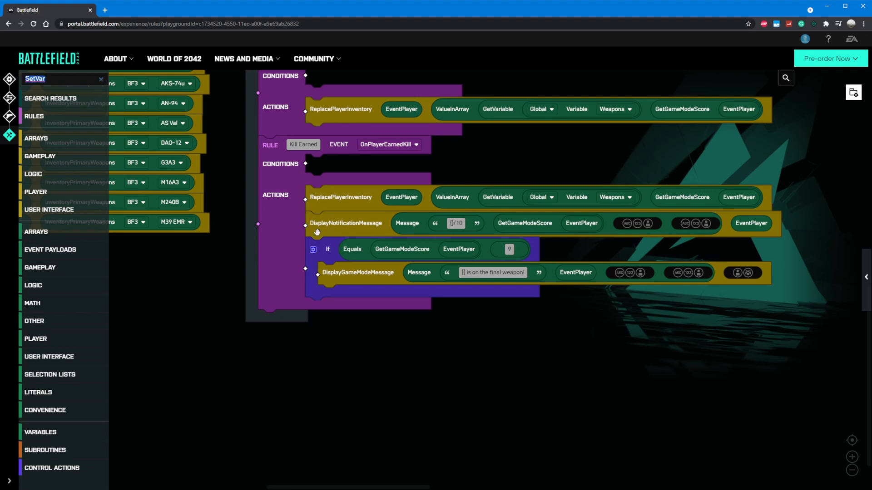
Set the second If's condition to Equals(IsInventorySlotActive(EventPlayer, Primary Weapon), false)
{"action": "type", "text": "IsInve"}
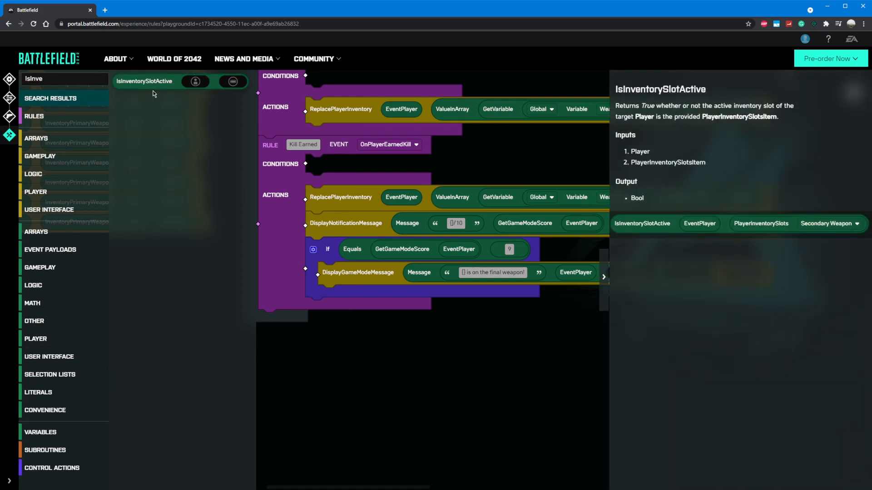
{"action": "mouse_move", "coordinate": [153, 115]}
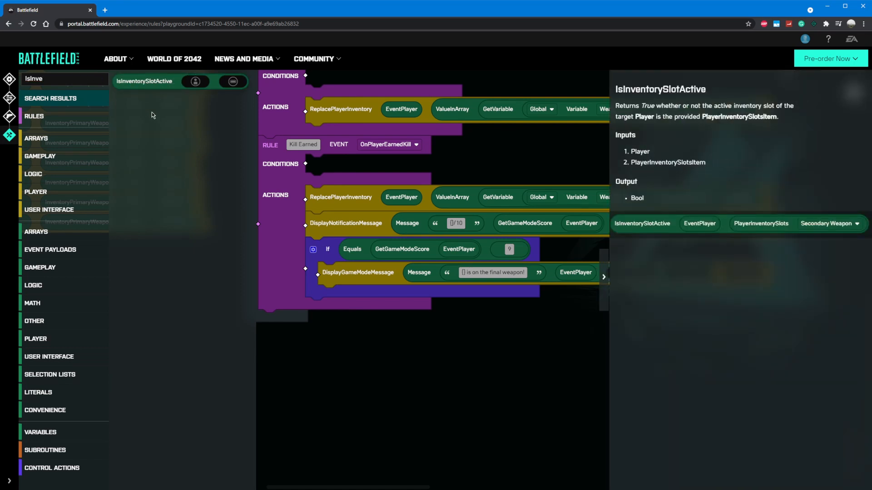
{"action": "mouse_move", "coordinate": [187, 188]}
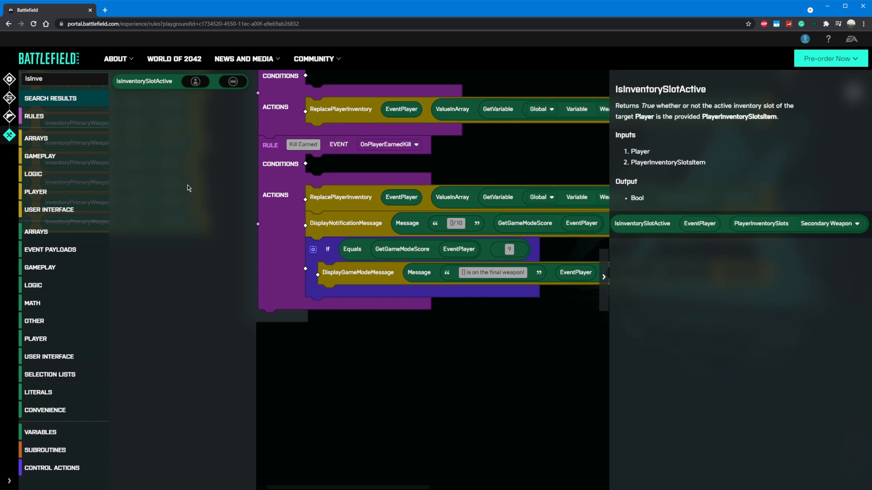
{"action": "mouse_move", "coordinate": [178, 232]}
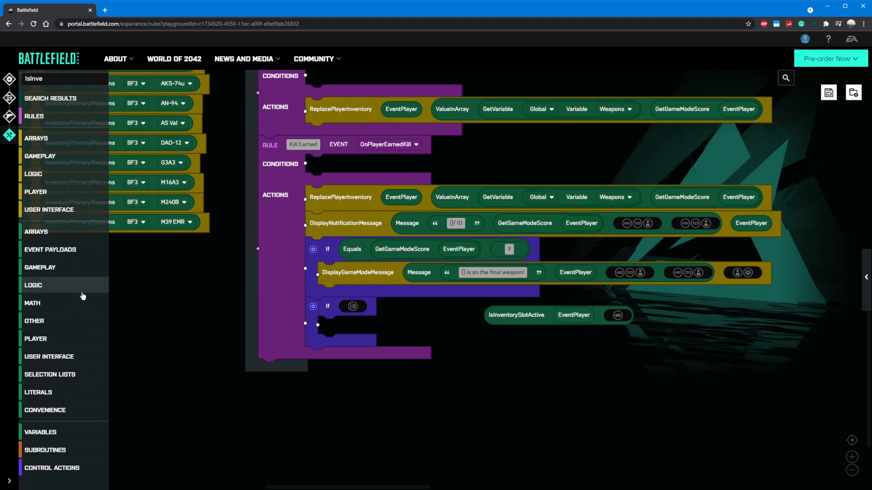
{"action": "left_click", "coordinate": [32, 285]}
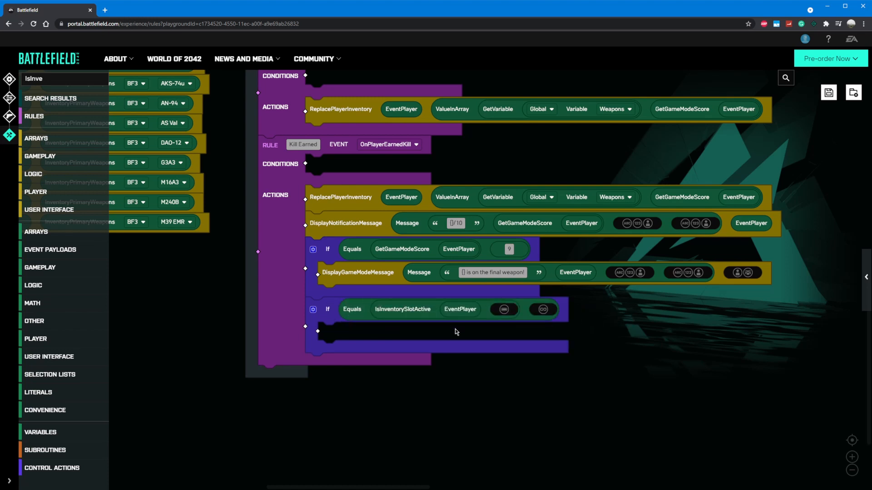
{"action": "mouse_move", "coordinate": [62, 73]}
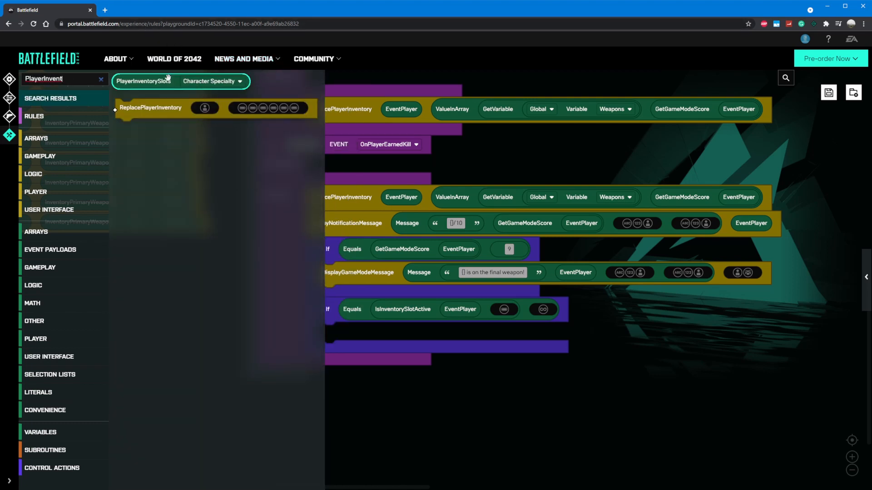
{"action": "left_click", "coordinate": [587, 308]}
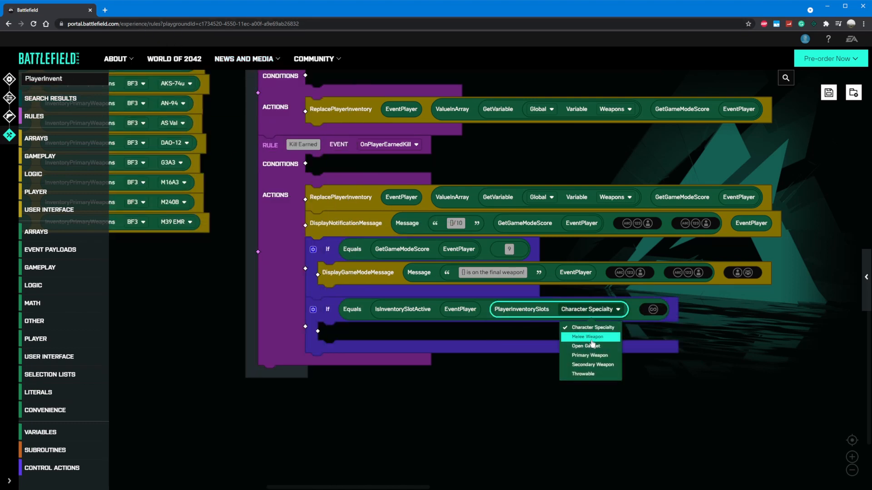
{"action": "left_click", "coordinate": [589, 355]}
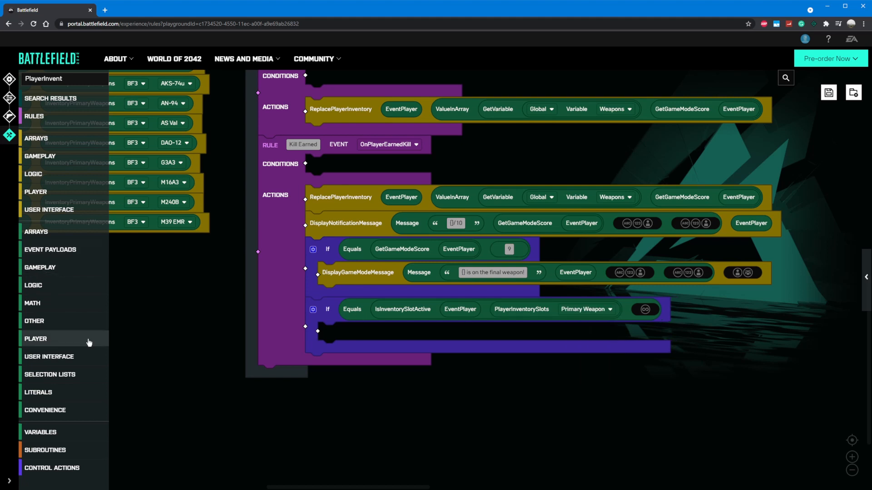
{"action": "left_click", "coordinate": [644, 309]}
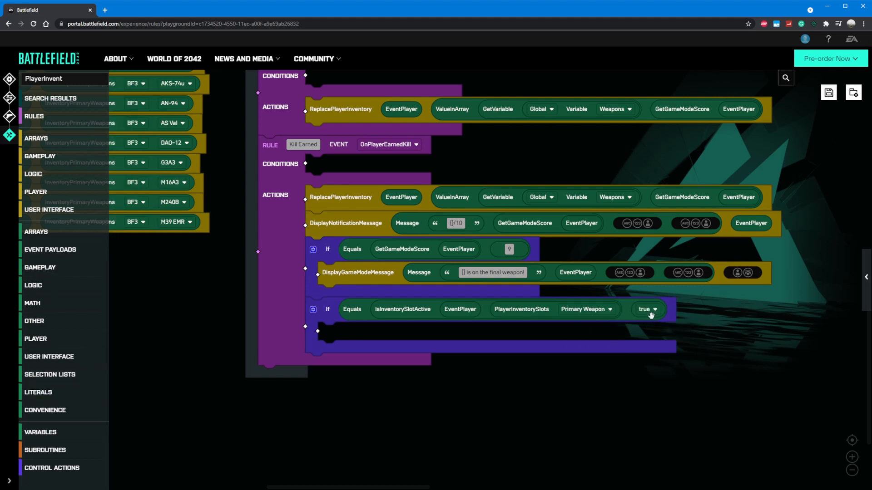
{"action": "left_click", "coordinate": [647, 309]}
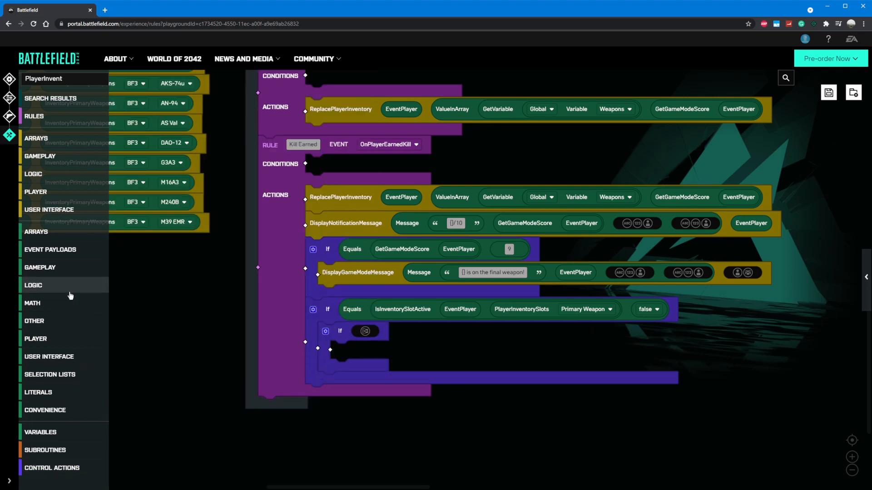
Make the nested If test NotEqualTo(EventOtherPlayer score, 0) and subtract 1 from that score
{"action": "left_click", "coordinate": [61, 78]}
{"action": "type", "text": "NotEq"}
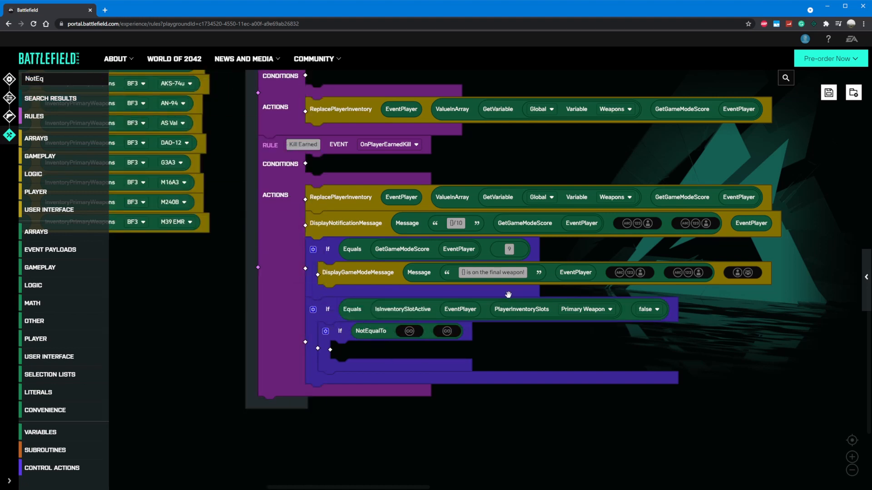
{"action": "left_click", "coordinate": [424, 249]}
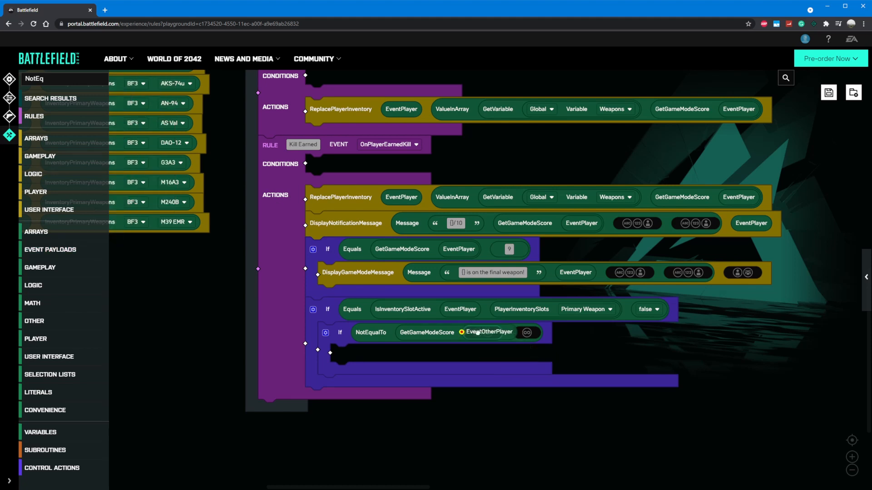
{"action": "left_click", "coordinate": [40, 432]}
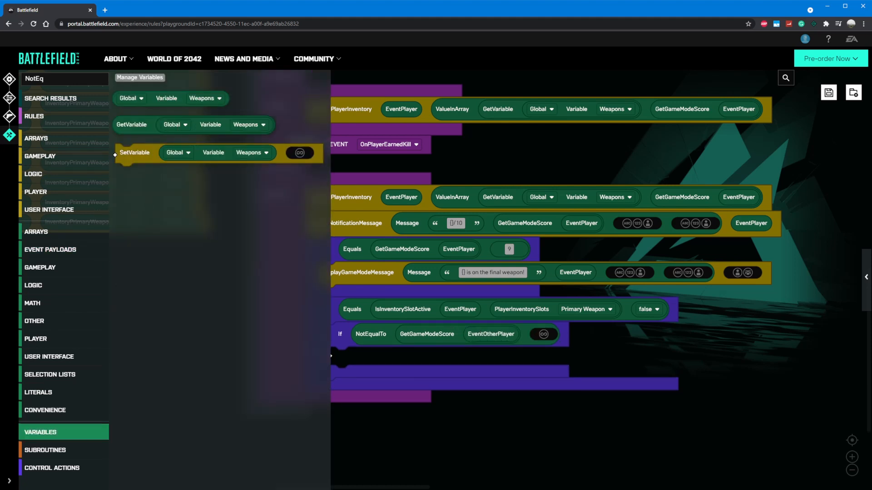
{"action": "left_click", "coordinate": [38, 392]}
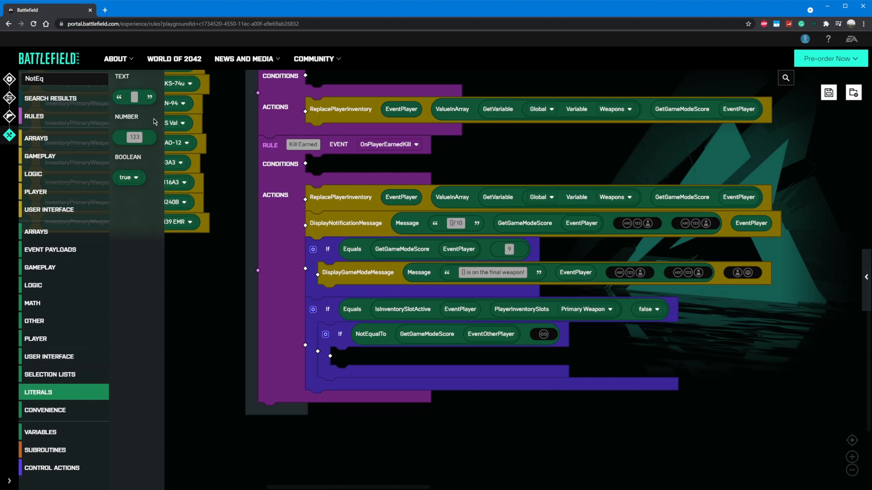
{"action": "left_click", "coordinate": [543, 334]}
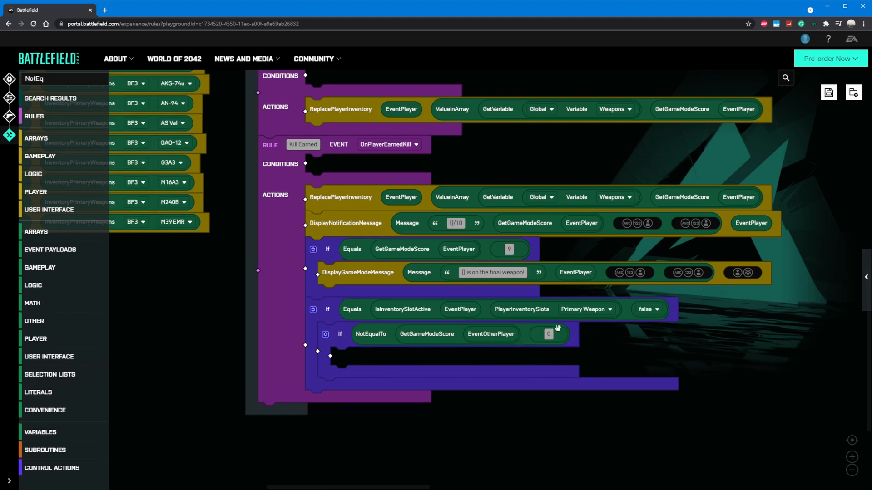
{"action": "mouse_move", "coordinate": [412, 259]}
{"action": "type", "text": "subtrac"}
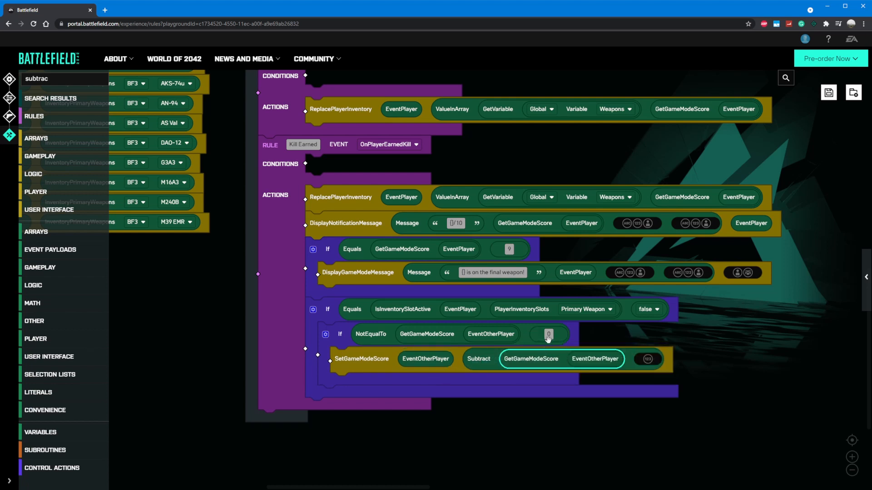
{"action": "left_click", "coordinate": [646, 360]}
{"action": "type", "text": "1"}
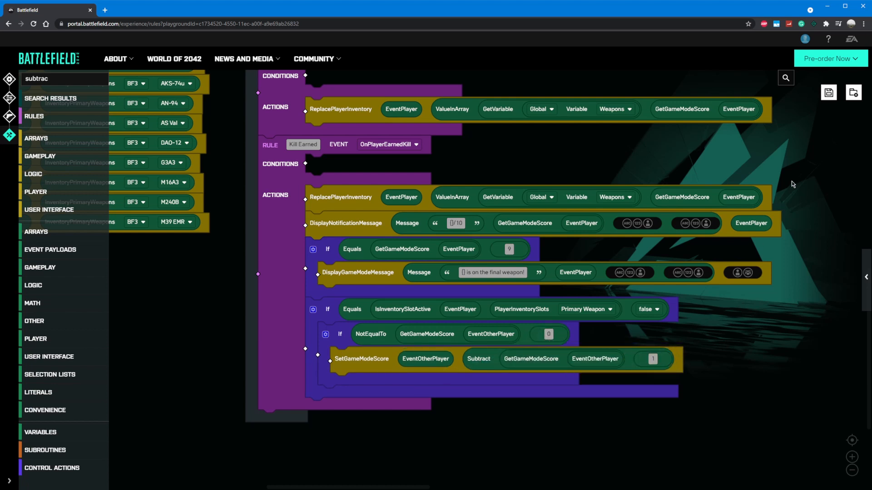
{"action": "mouse_move", "coordinate": [799, 162]}
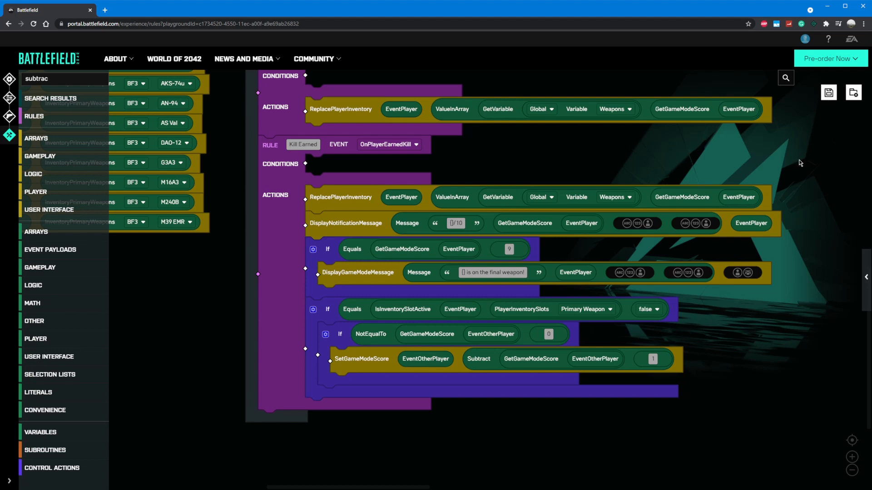
Save the rules before and after adding the 'slashed and demoted' world log message
{"action": "left_click", "coordinate": [828, 93]}
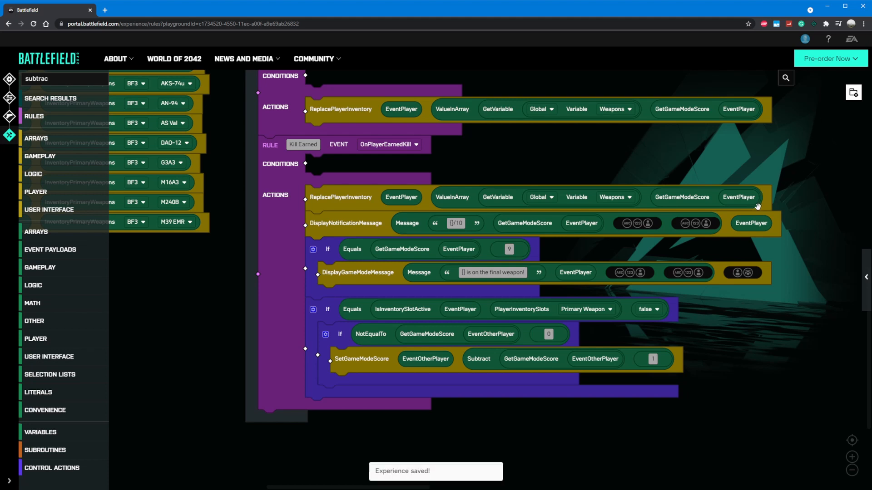
{"action": "mouse_move", "coordinate": [122, 302]}
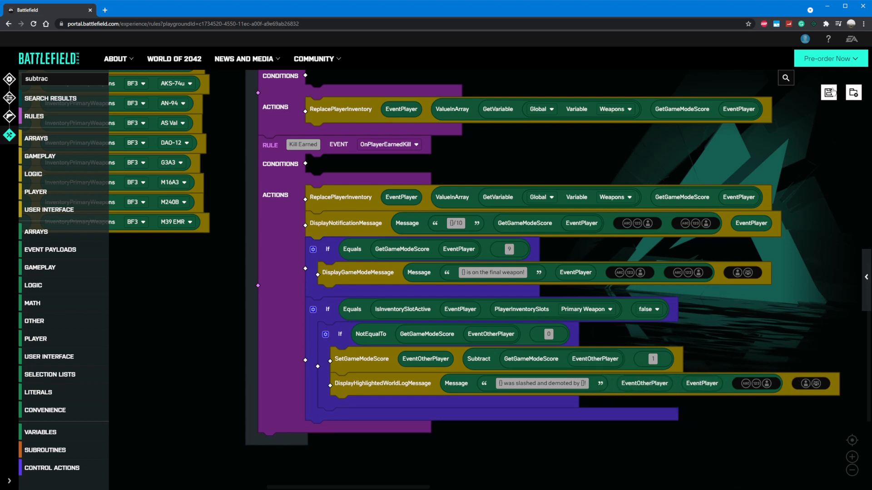
{"action": "left_click", "coordinate": [828, 92]}
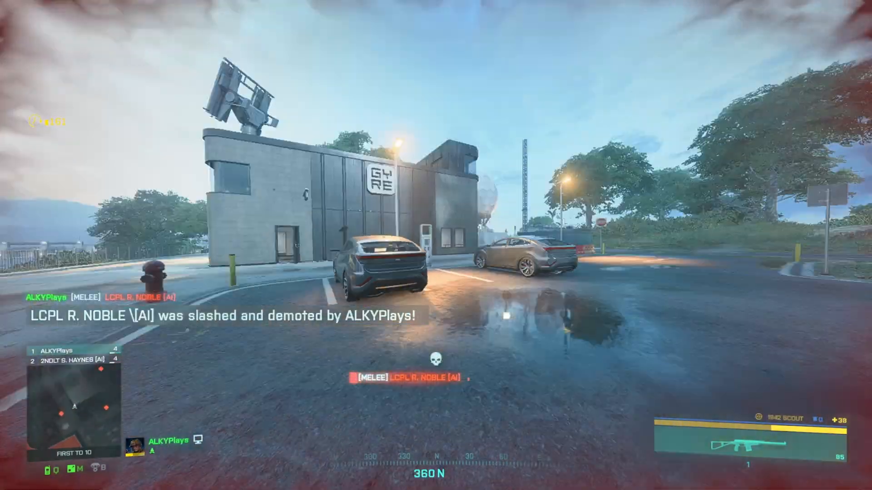
{"action": "mouse_move", "coordinate": [435, 245]}
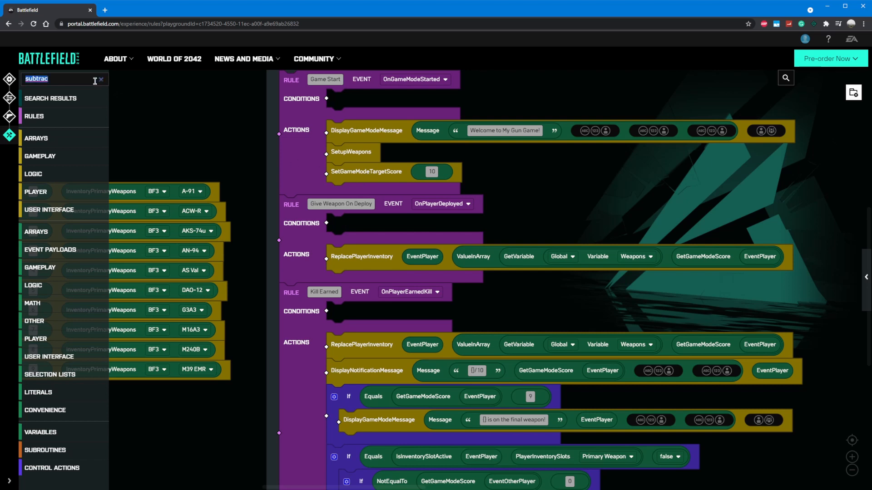
{"action": "mouse_move", "coordinate": [217, 130]}
{"action": "type", "text": "e"}
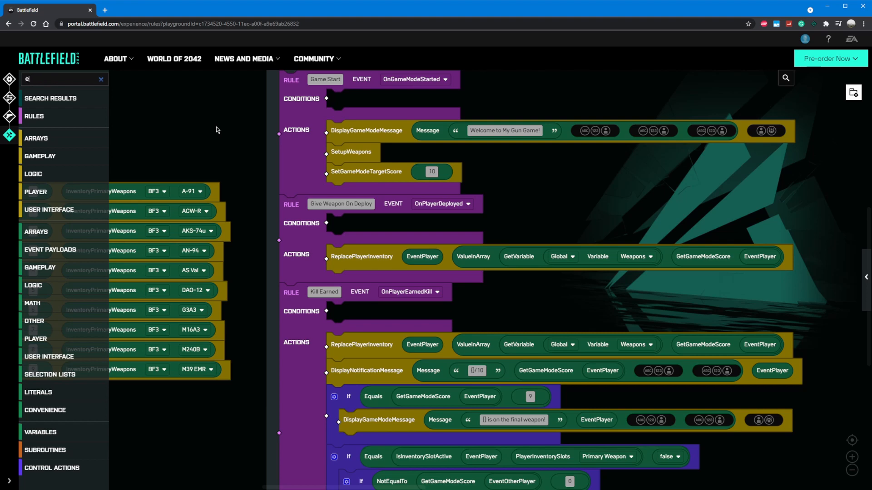
Add EnableDefaultGameModeScoring set to false to the Game Start actions
{"action": "type", "text": "nabledefau"}
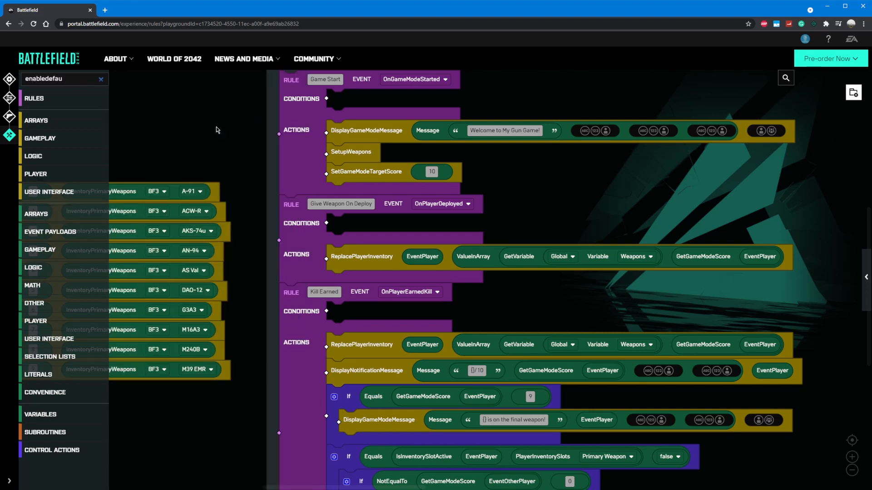
{"action": "left_click", "coordinate": [100, 79]}
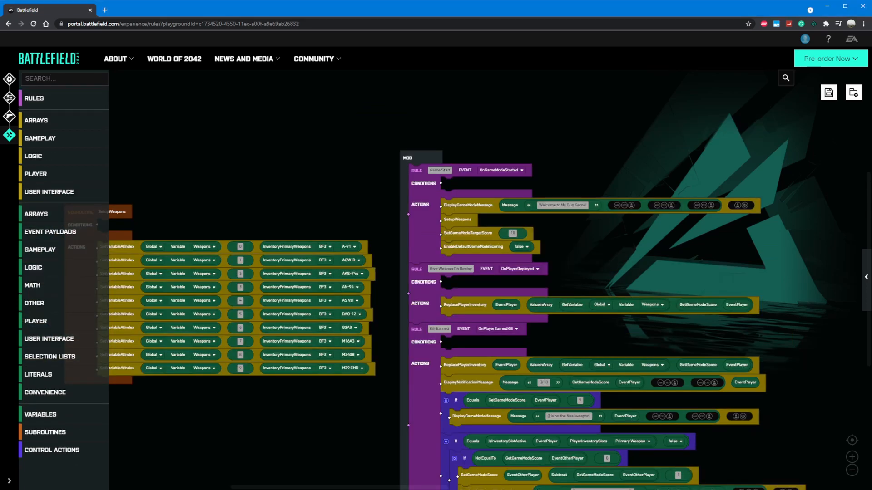
{"action": "mouse_move", "coordinate": [509, 244]}
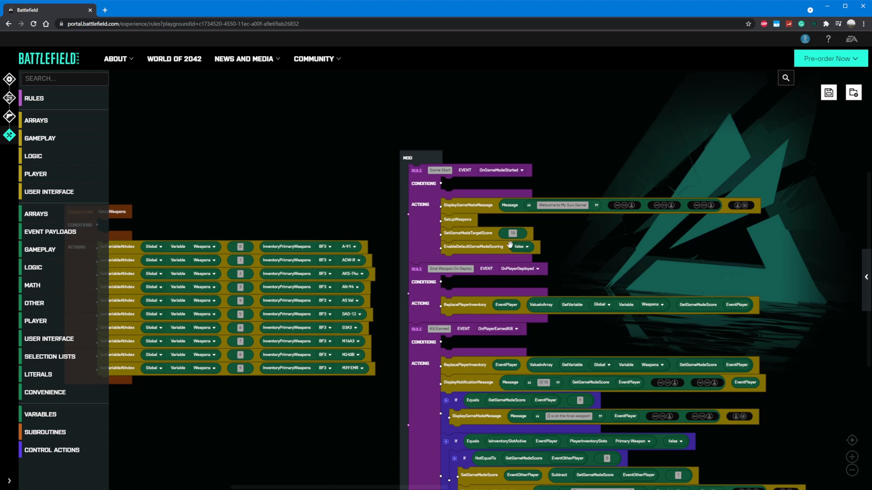
{"action": "mouse_move", "coordinate": [553, 240]}
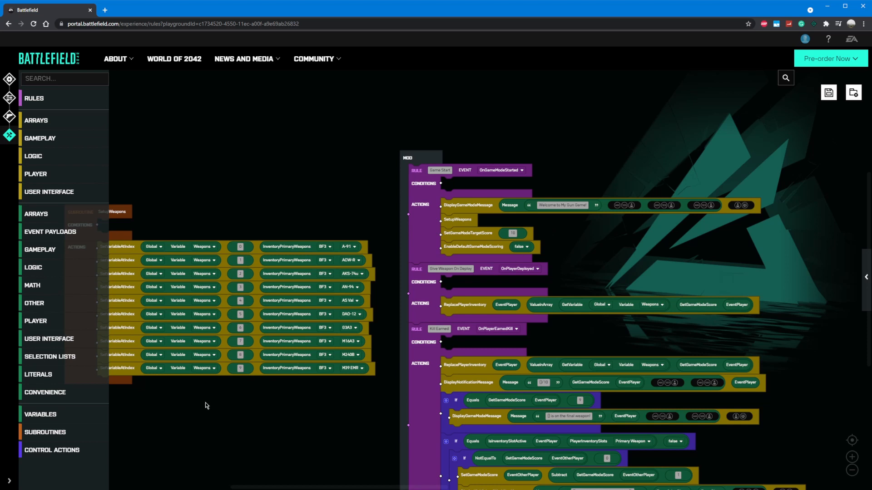
{"action": "left_click", "coordinate": [40, 415]}
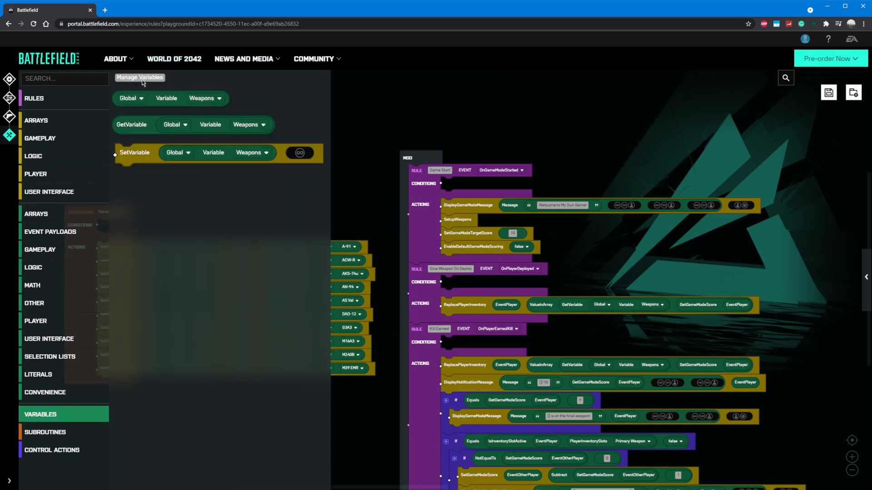
Create a global RankUpKillsRequired variable and a per-player KillProgress variable in Manage Variables
{"action": "left_click", "coordinate": [140, 78]}
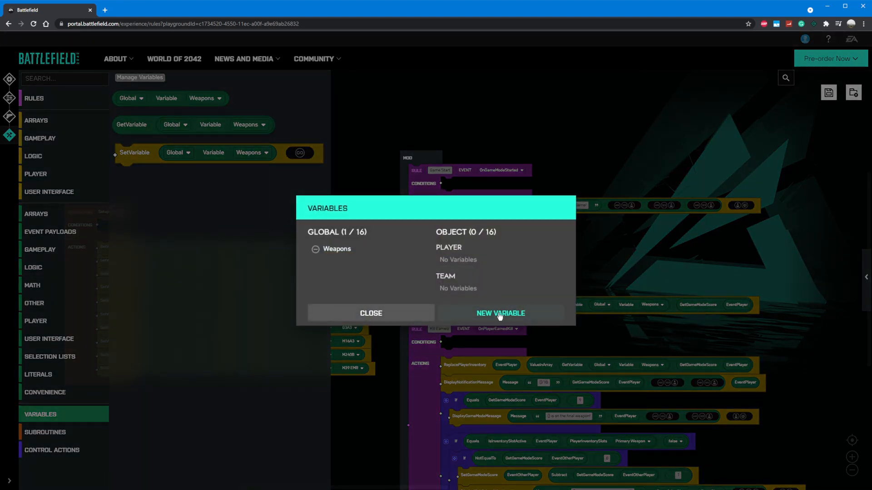
{"action": "left_click", "coordinate": [499, 314]}
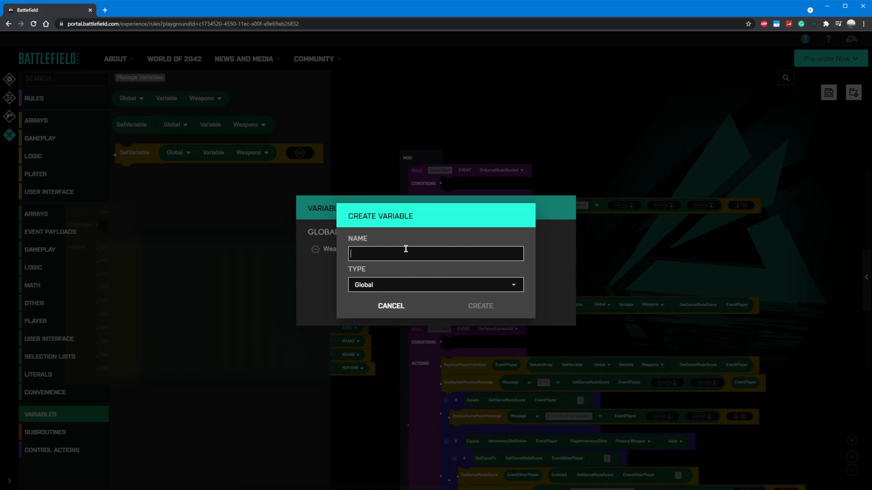
{"action": "type", "text": "RankUp"}
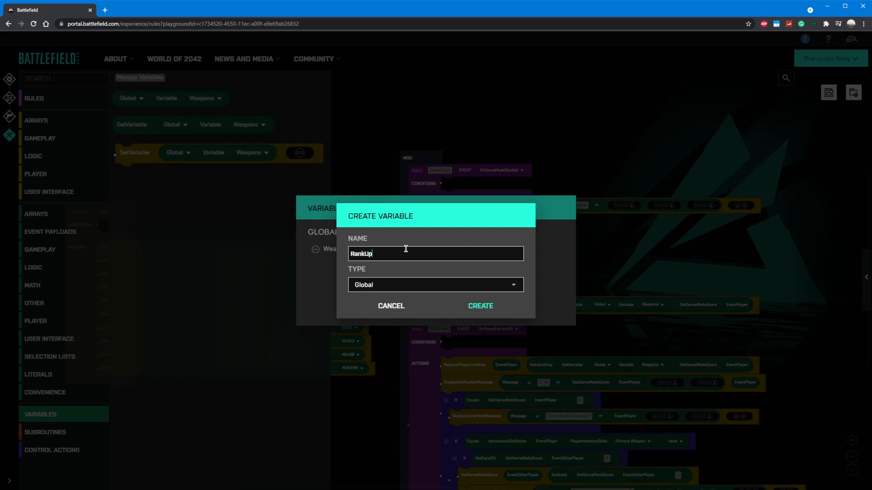
{"action": "type", "text": "KillsRequired"}
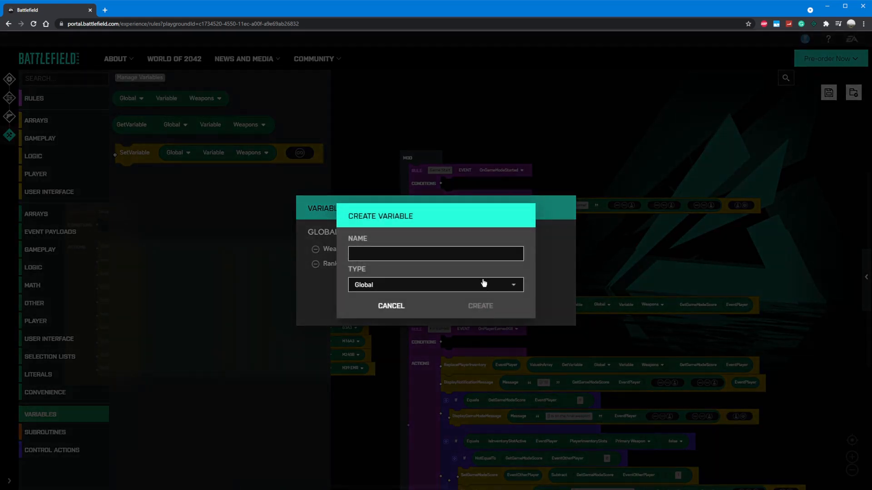
{"action": "left_click", "coordinate": [435, 285]}
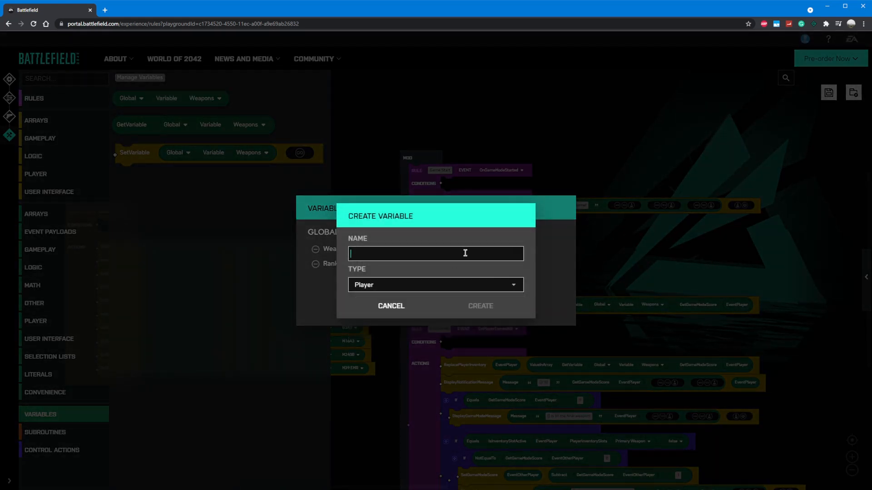
{"action": "type", "text": "KillP"}
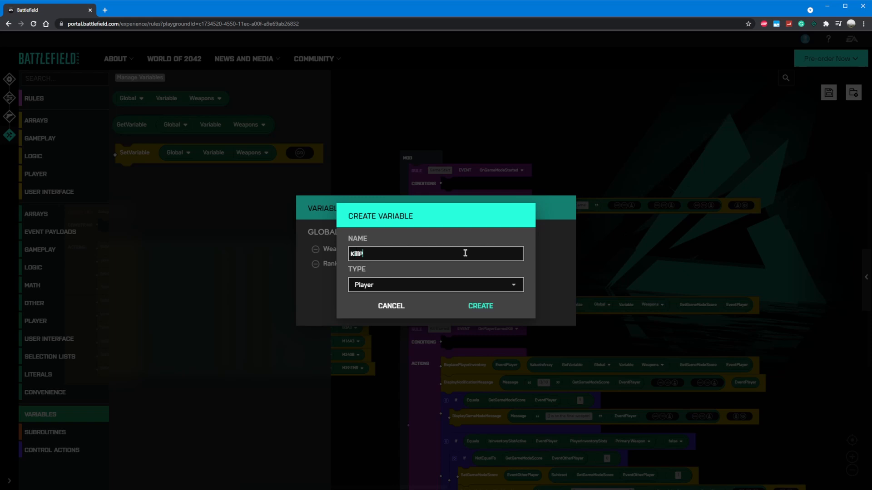
{"action": "type", "text": "rogress"}
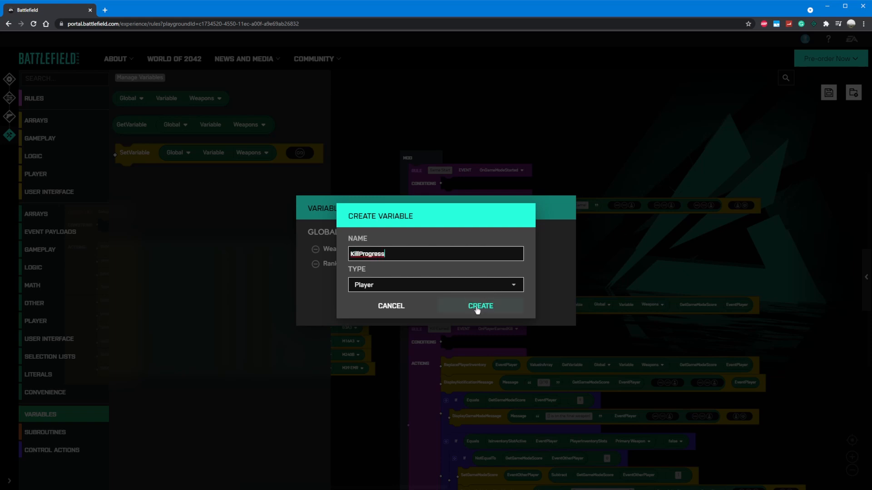
{"action": "left_click", "coordinate": [480, 306]}
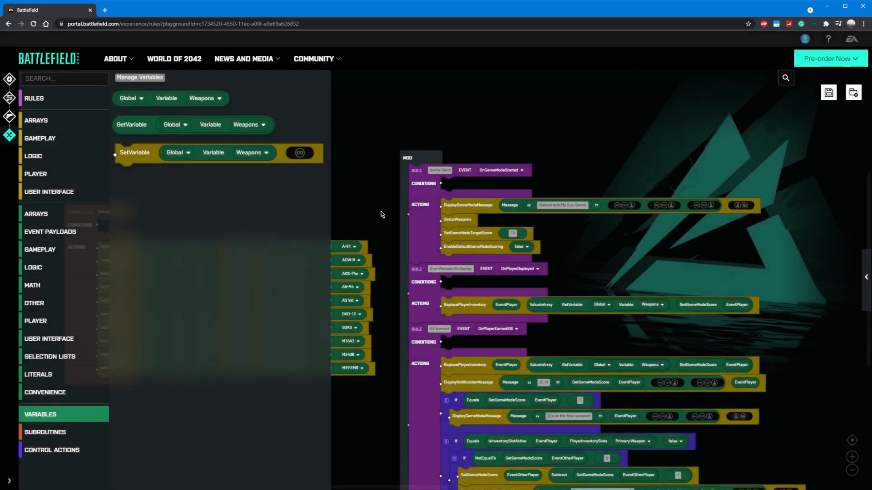
Add a SetVariable action to Game Start that sets RankUpKillsRequired
{"action": "left_click", "coordinate": [162, 152]}
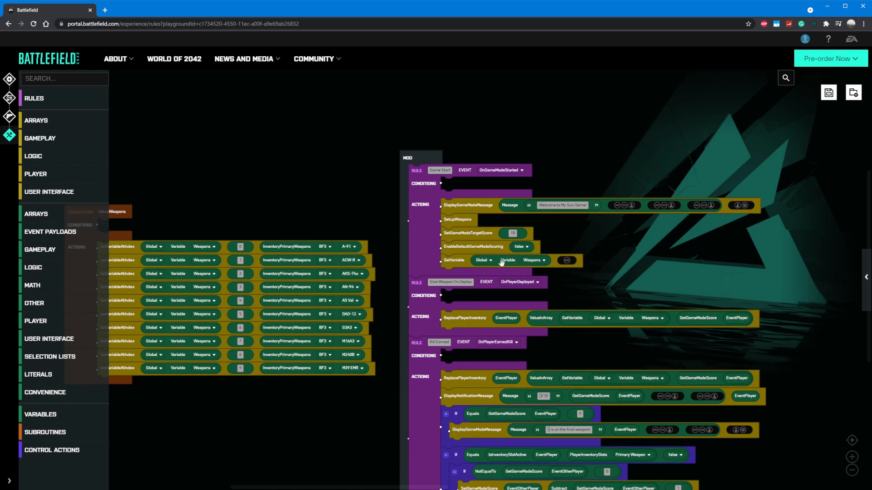
{"action": "left_click", "coordinate": [542, 261]}
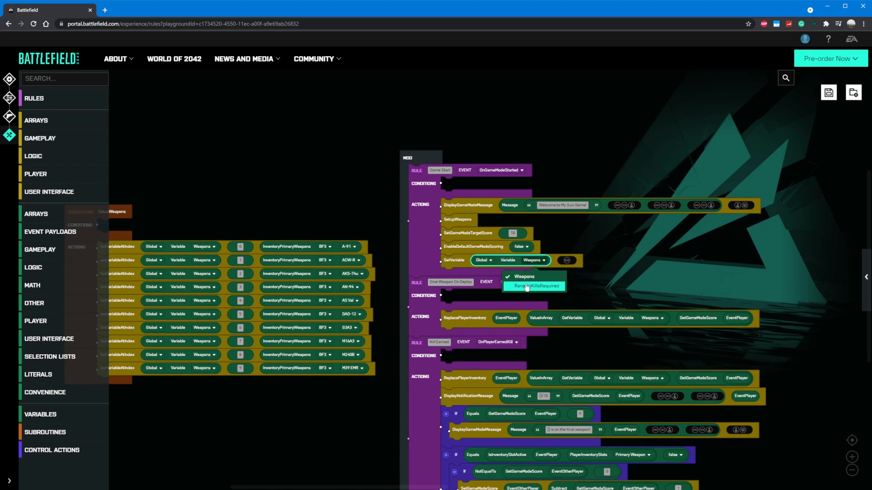
{"action": "left_click", "coordinate": [533, 286]}
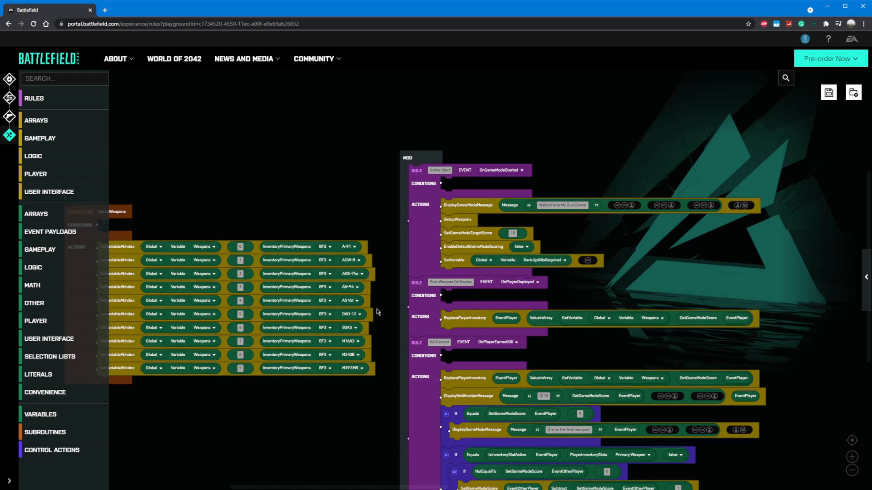
{"action": "left_click", "coordinate": [38, 375]}
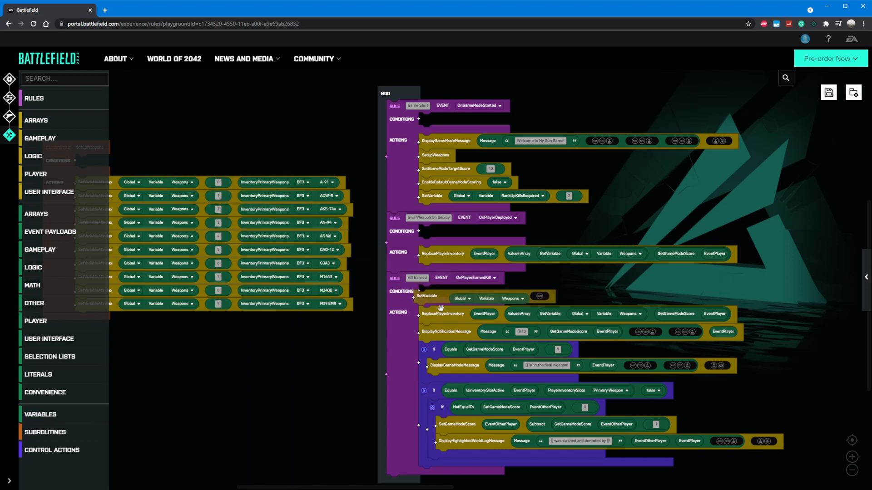
Make the new SetVariable per-player and build KillProgress = KillProgress Add ... for EventPlayer
{"action": "left_click", "coordinate": [461, 311]}
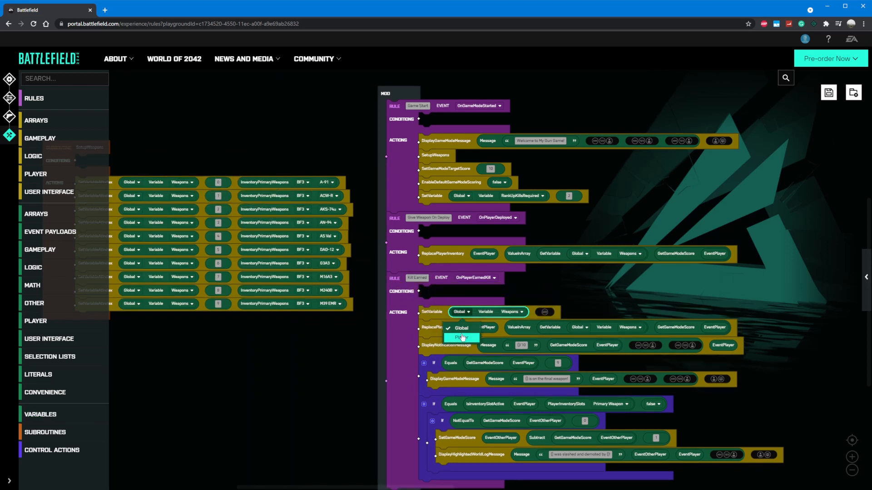
{"action": "left_click", "coordinate": [461, 328]}
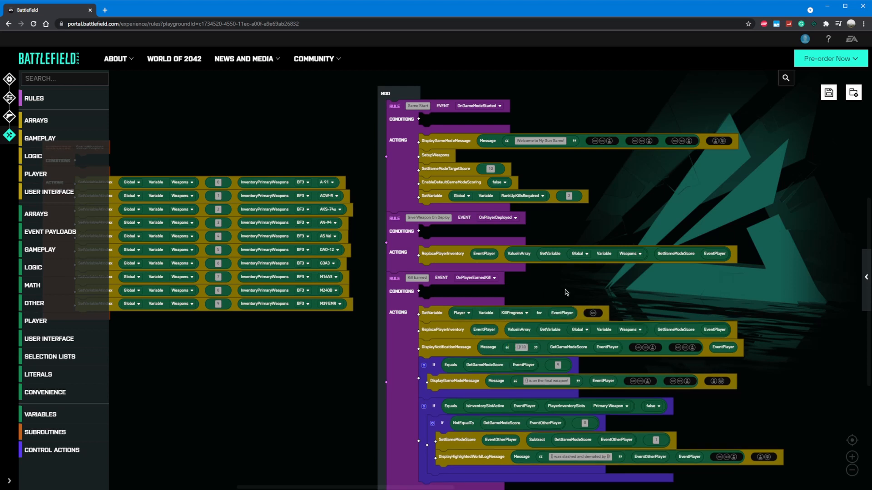
{"action": "mouse_move", "coordinate": [63, 432]}
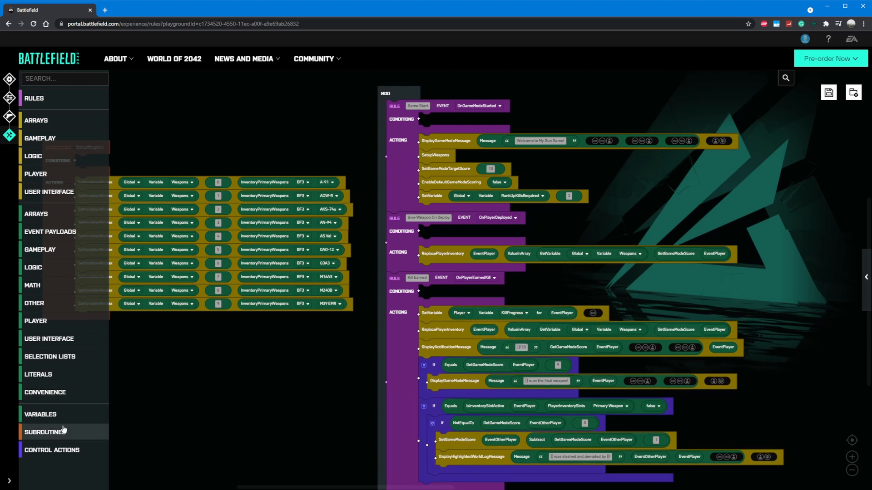
{"action": "type", "text": "ad"}
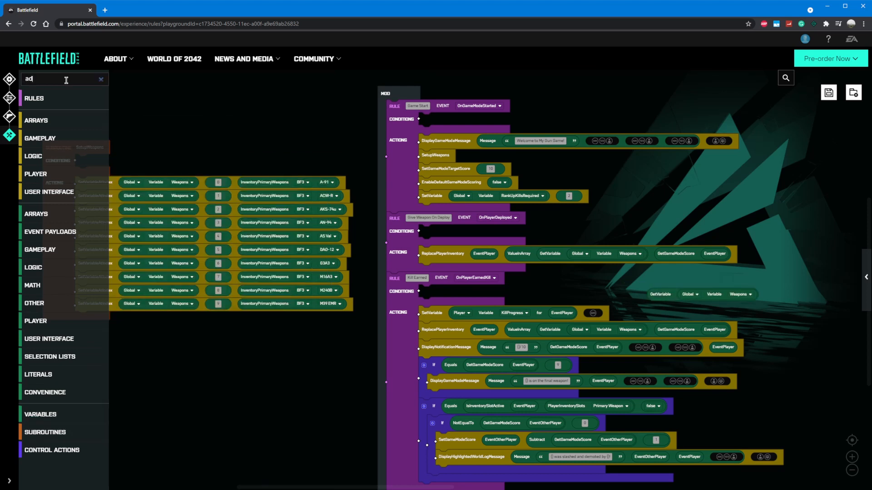
{"action": "type", "text": "d"}
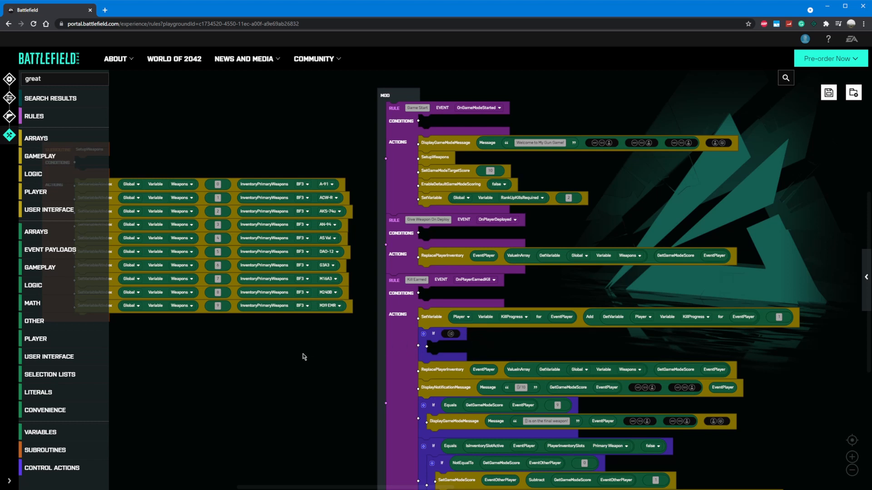
{"action": "mouse_move", "coordinate": [80, 288]}
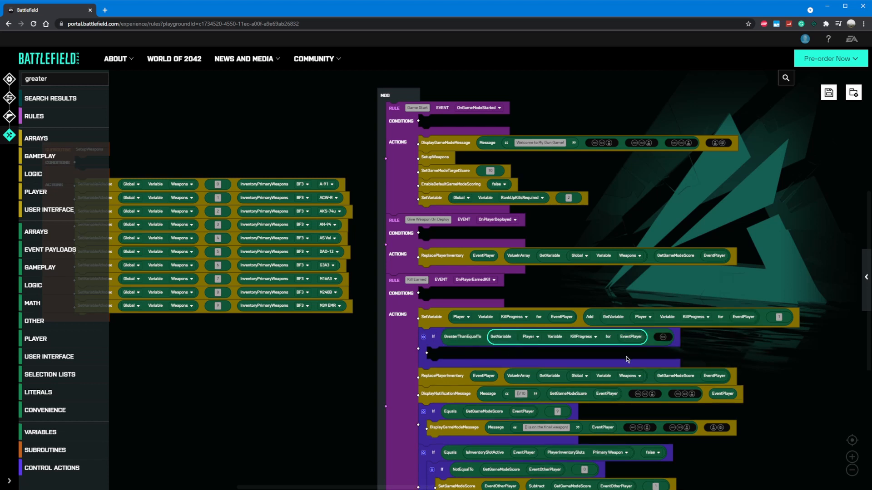
{"action": "mouse_move", "coordinate": [554, 338]}
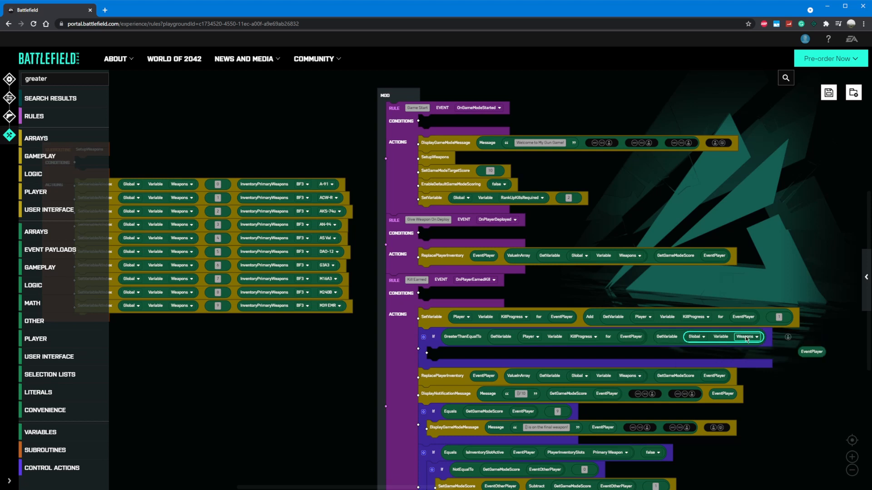
Compare KillProgress against the global RankUpKillsRequired in the If condition
{"action": "left_click", "coordinate": [746, 336]}
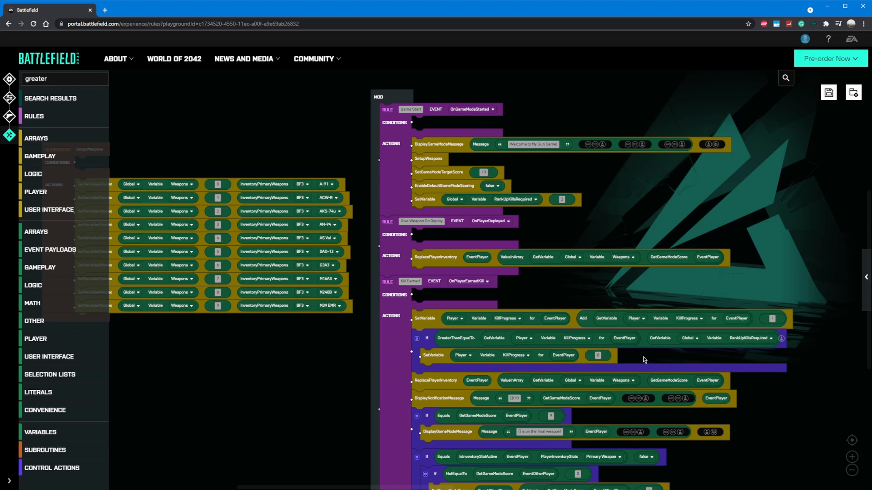
{"action": "mouse_move", "coordinate": [429, 382]}
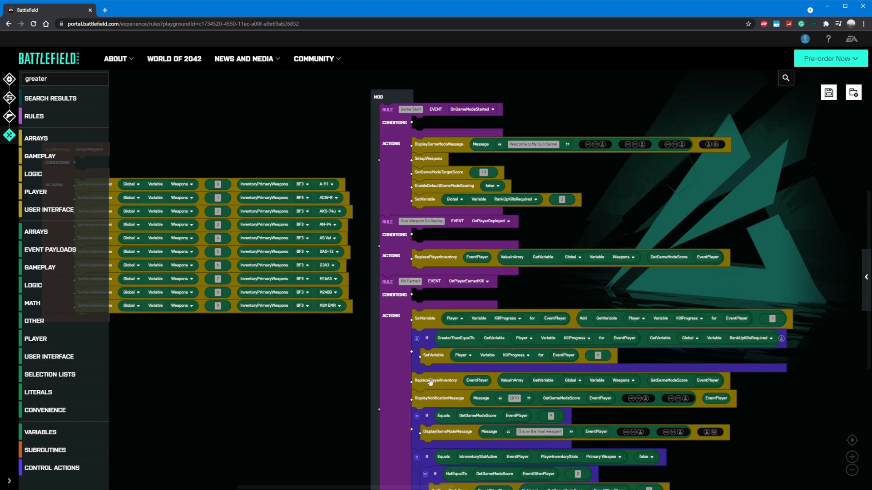
Move ReplacePlayerInventory and the notification into the rank-up If branch and review the rule
{"action": "scroll", "scroll_direction": "down", "scroll_amount": 3}
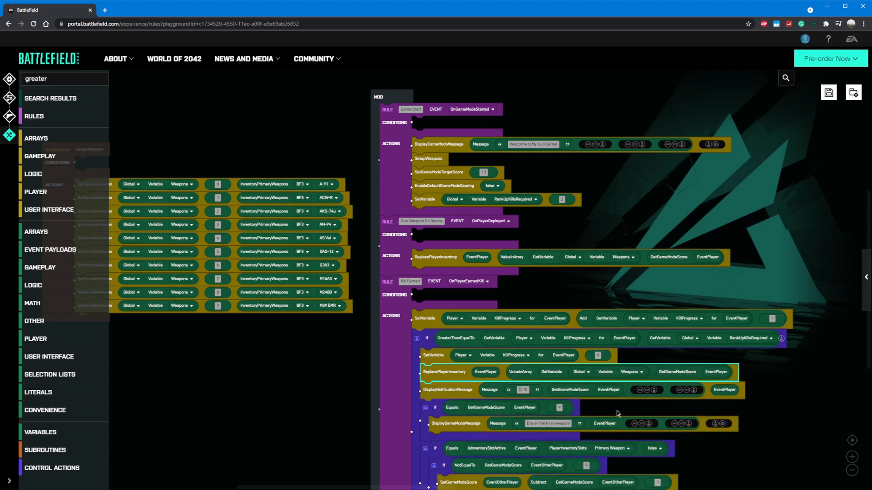
{"action": "scroll", "scroll_direction": "down", "scroll_amount": 3}
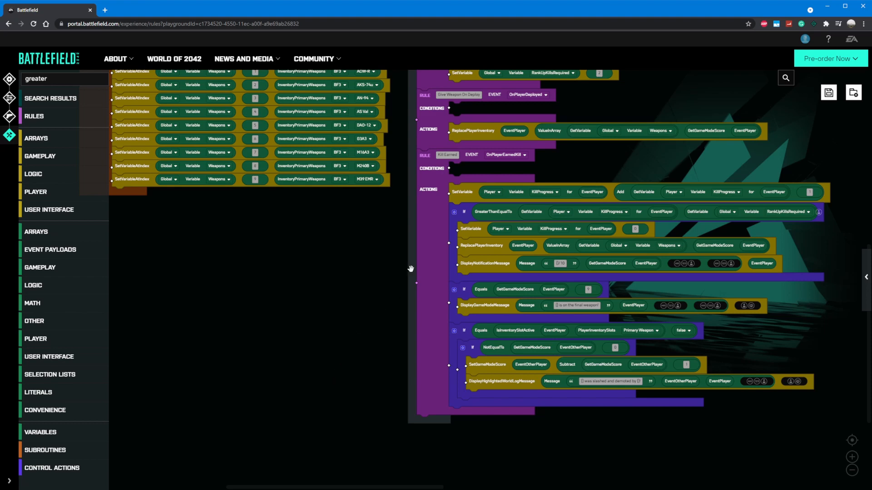
{"action": "scroll", "scroll_direction": "up", "scroll_amount": 3}
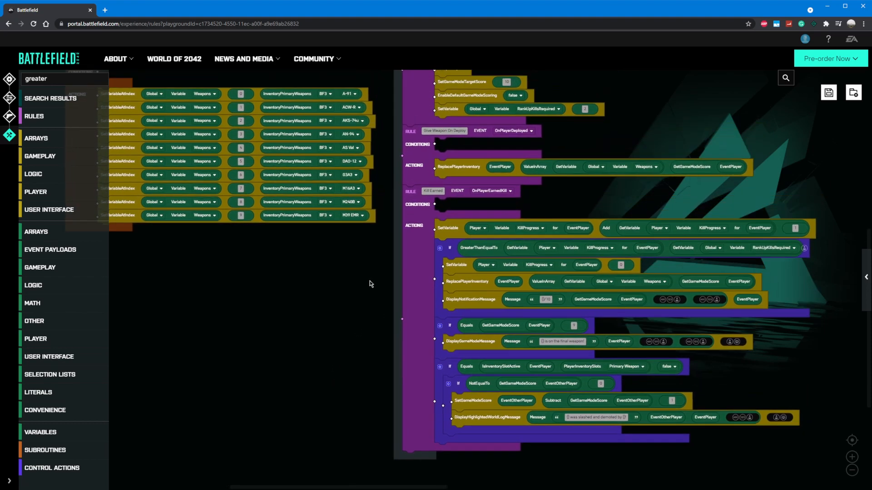
{"action": "scroll", "scroll_direction": "up", "scroll_amount": 3}
{"action": "type", "text": "s"}
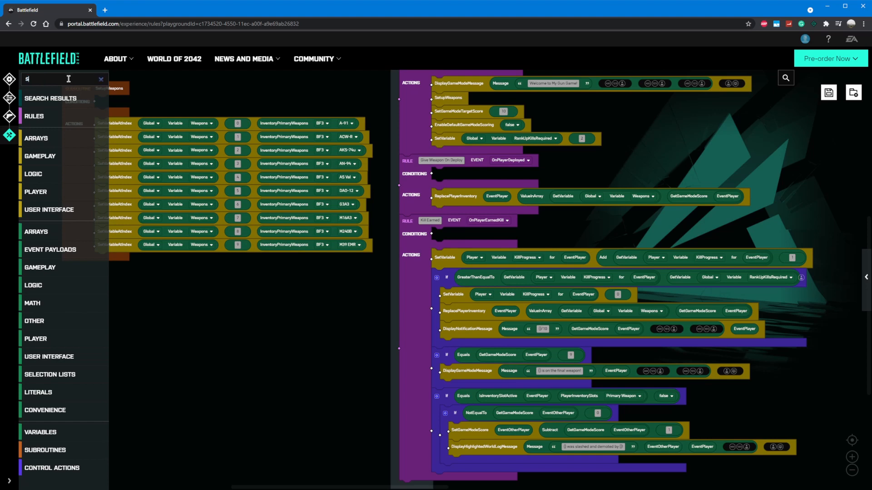
Add SetGameModeScore in the rank-up branch: EventPlayer's score = GetGameModeScore Add 1
{"action": "type", "text": "etga"}
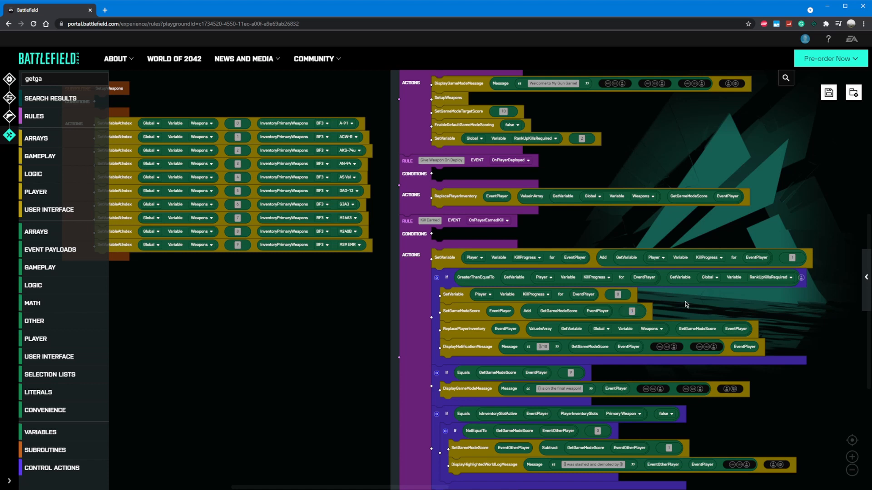
{"action": "mouse_move", "coordinate": [485, 322]}
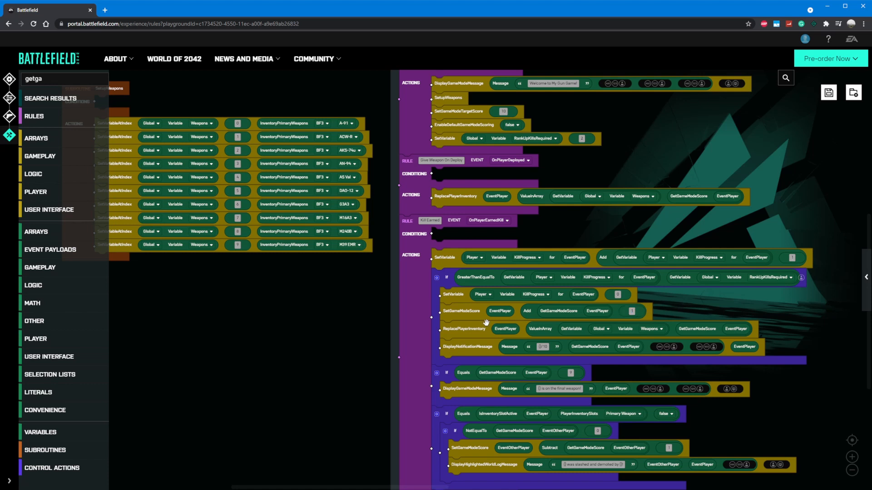
{"action": "mouse_move", "coordinate": [395, 316]}
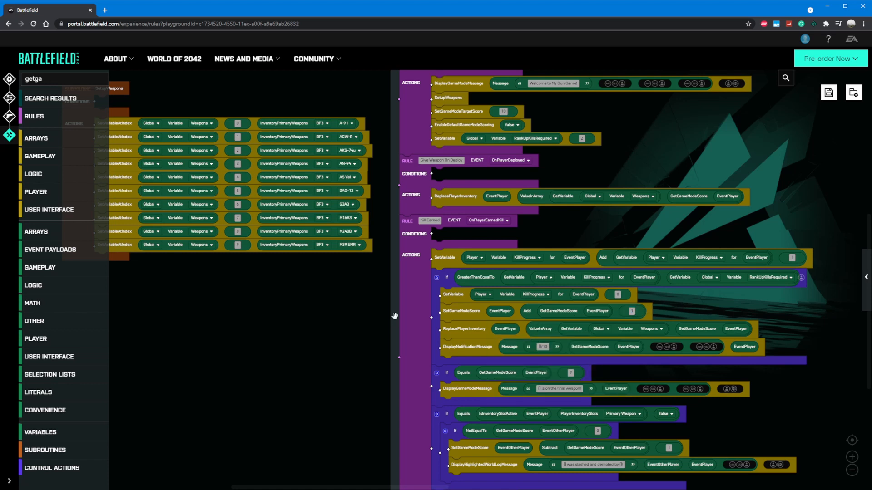
{"action": "mouse_move", "coordinate": [342, 330]}
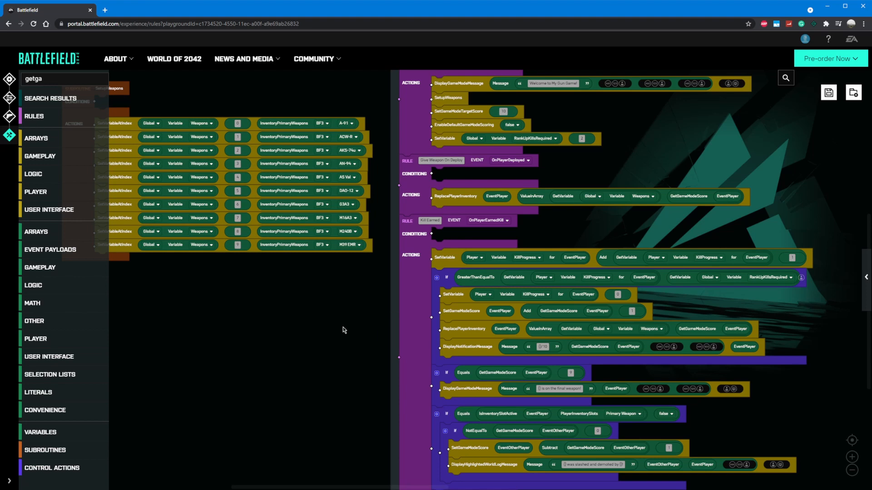
{"action": "scroll", "scroll_direction": "down", "scroll_amount": 3}
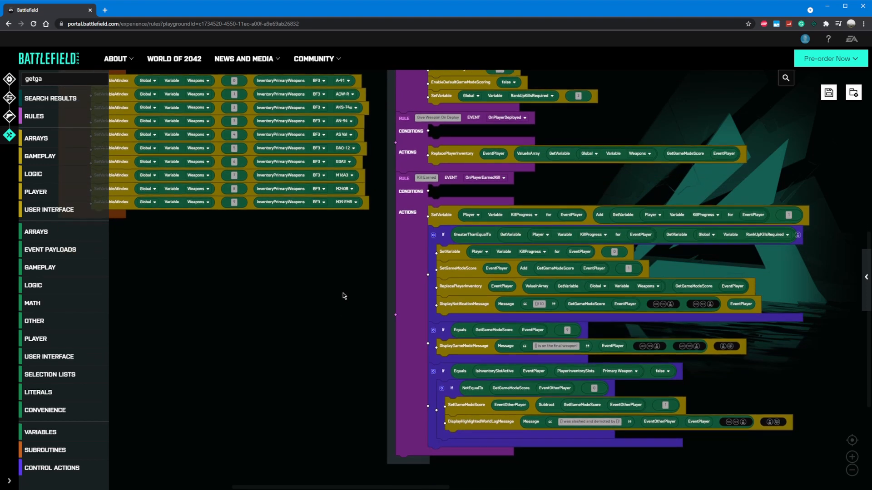
{"action": "mouse_move", "coordinate": [305, 249]}
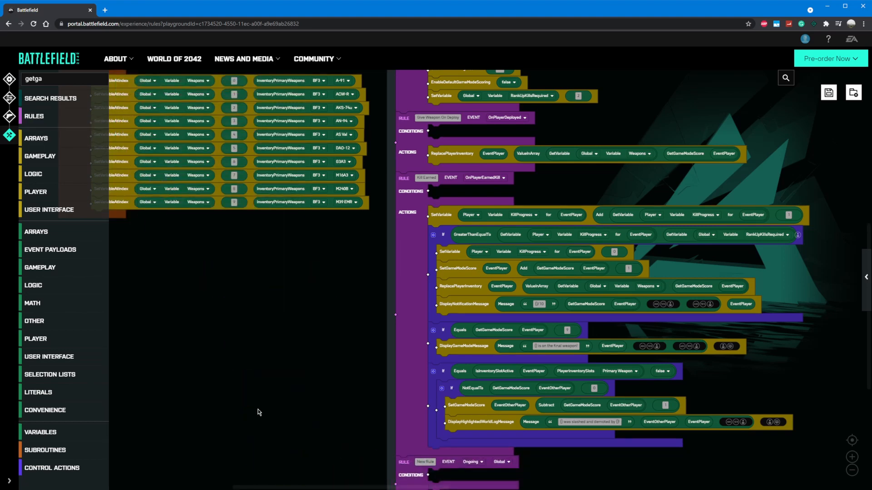
Create a rule on OnPlayerJoinGame that sets EventPlayer's KillProgress to 0
{"action": "left_click", "coordinate": [424, 310]}
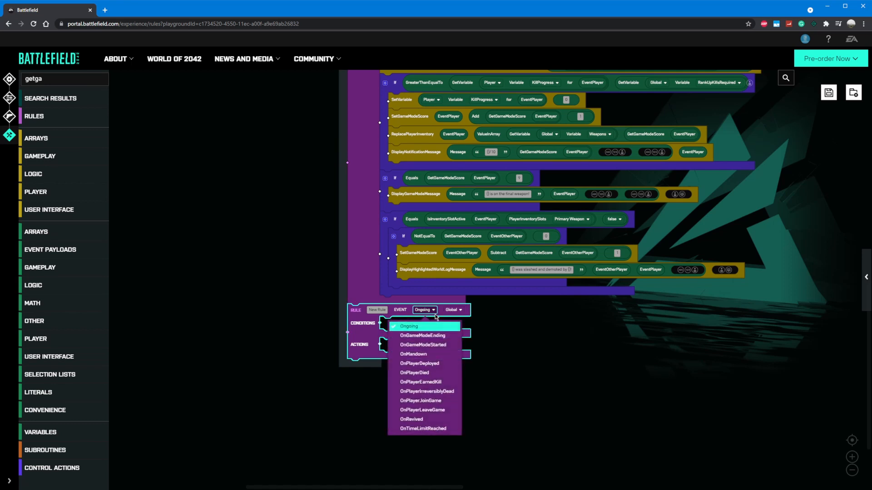
{"action": "left_click", "coordinate": [421, 400]}
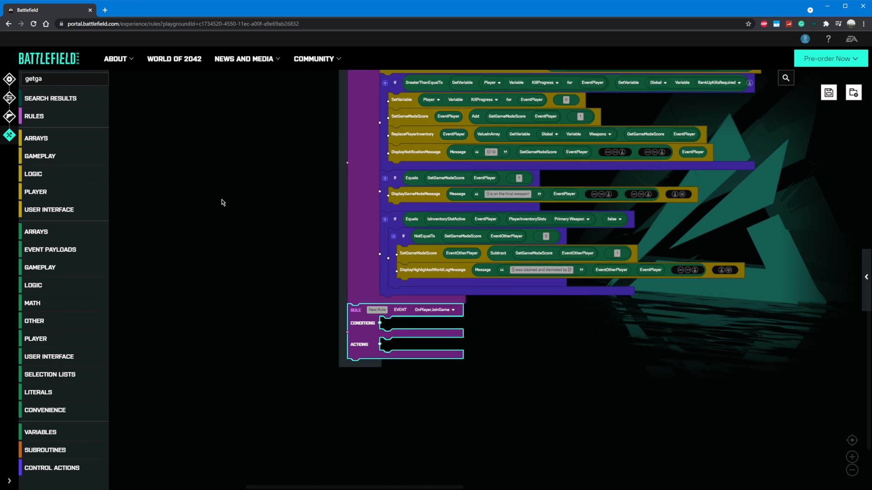
{"action": "scroll", "scroll_direction": "up", "scroll_amount": 3}
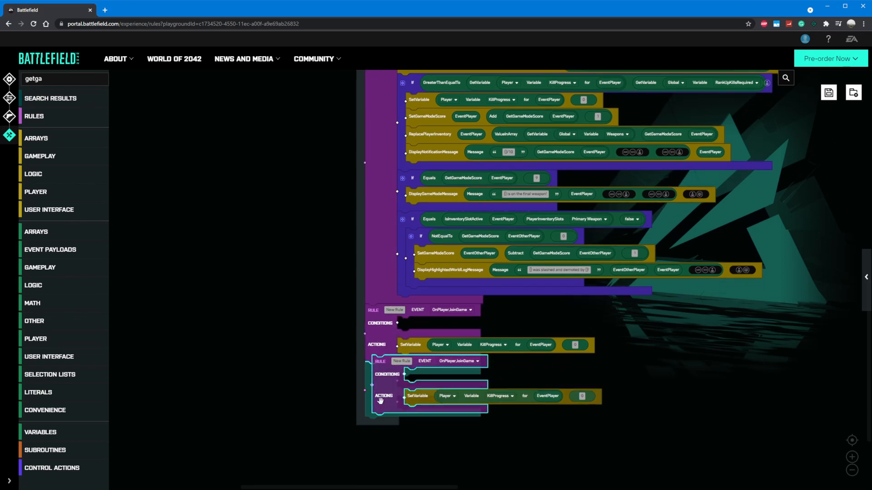
Duplicate it and switch the copy's event to OnPlayerIrreversiblyDead
{"action": "left_click", "coordinate": [471, 367]}
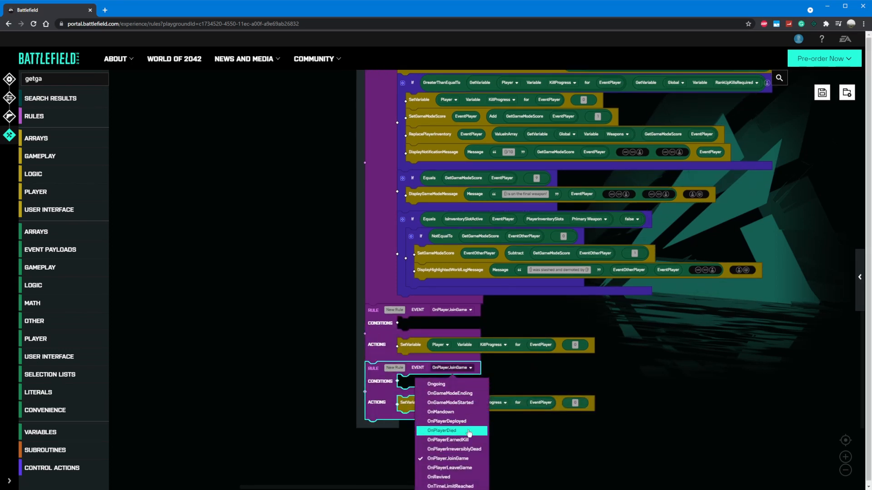
{"action": "left_click", "coordinate": [454, 448]}
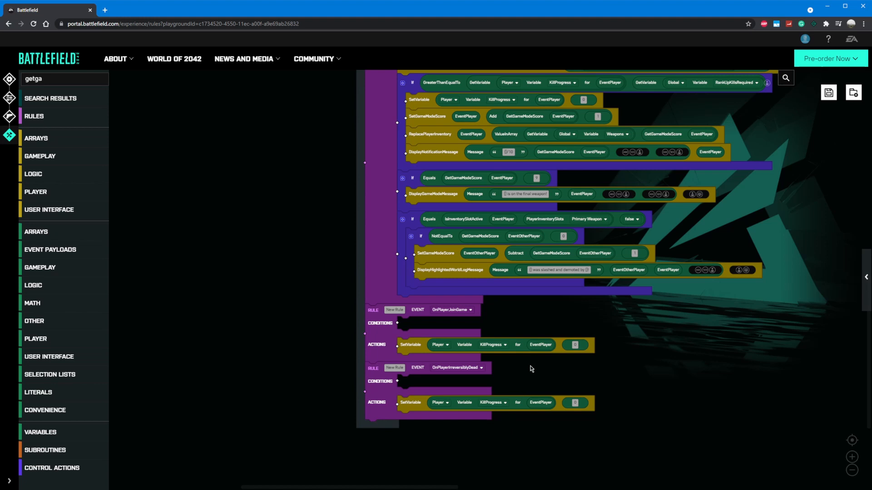
{"action": "mouse_move", "coordinate": [601, 312]}
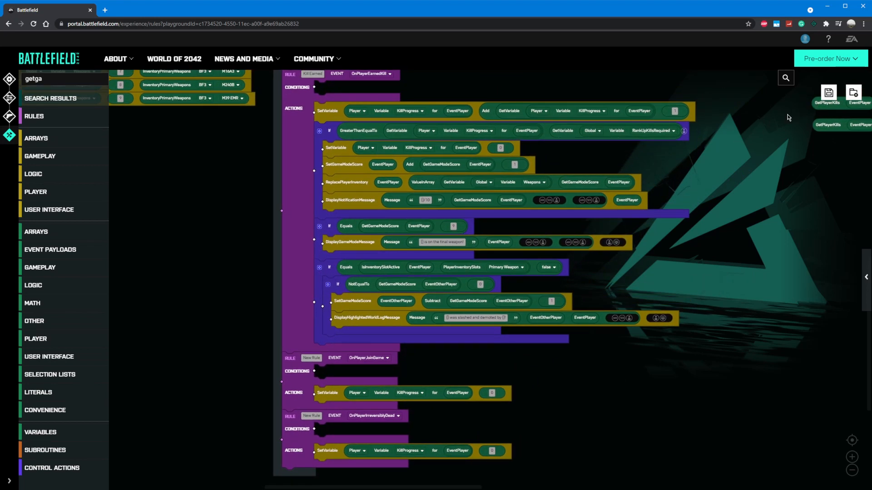
Insert Wait 0.25 blocks at the start of the deploy and Kill Earned rules and the nested If
{"action": "left_click", "coordinate": [828, 92]}
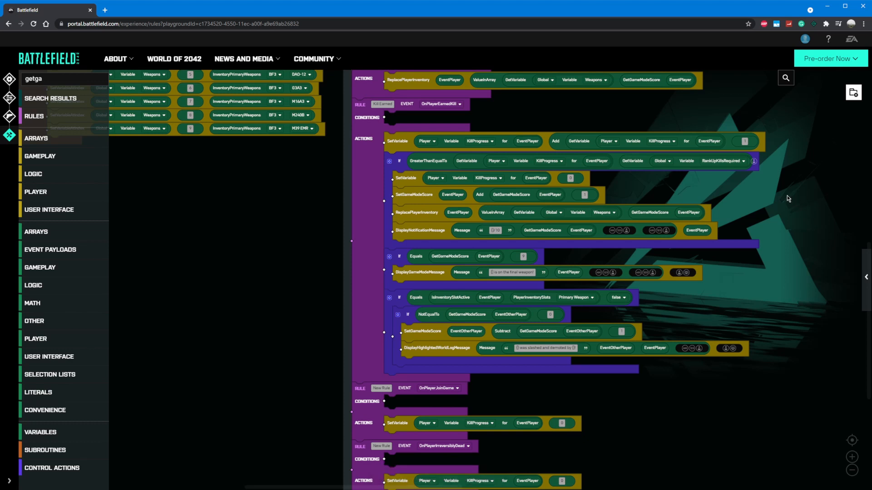
{"action": "mouse_move", "coordinate": [769, 206]}
{"action": "type", "text": "wait"}
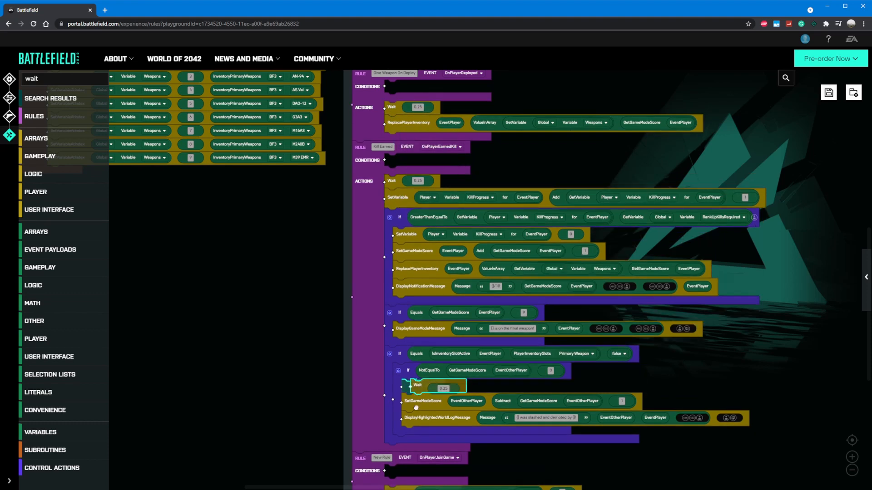
{"action": "scroll", "scroll_direction": "down", "scroll_amount": 3}
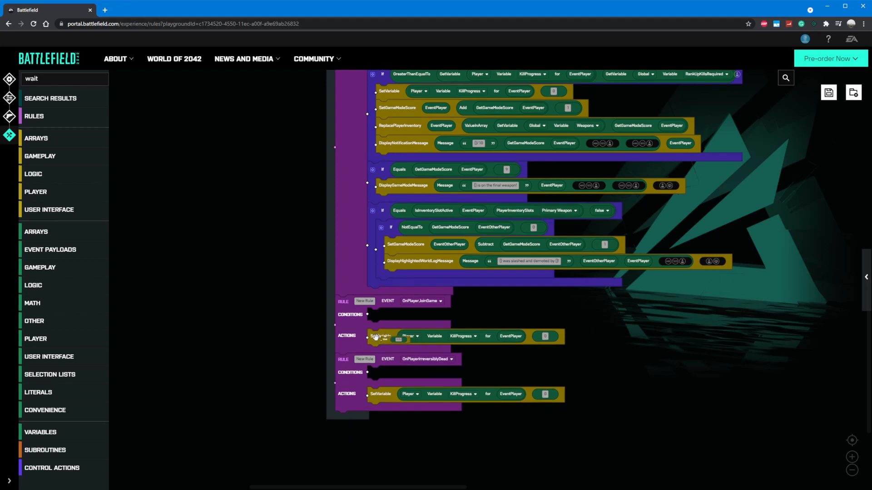
{"action": "scroll", "scroll_direction": "up", "scroll_amount": 3}
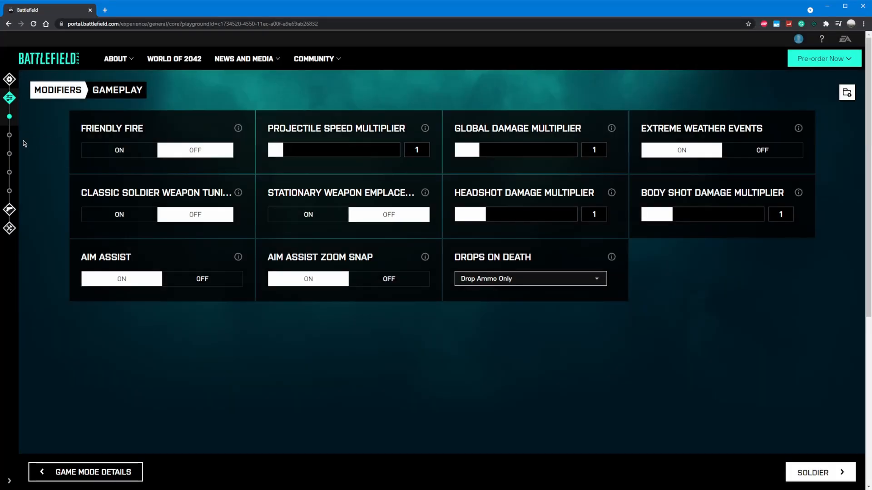
Go to Modifiers > Gameplay and launch the experience as a test match
{"action": "left_click", "coordinate": [811, 473]}
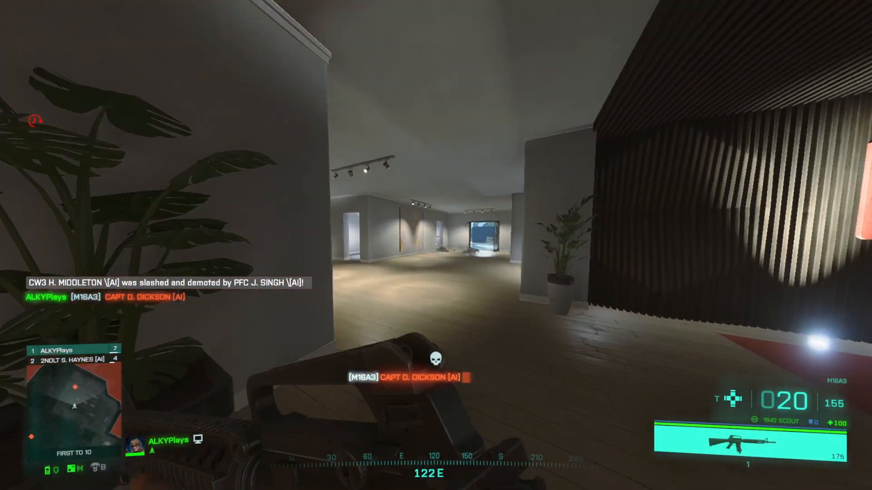
{"action": "mouse_move", "coordinate": [436, 246]}
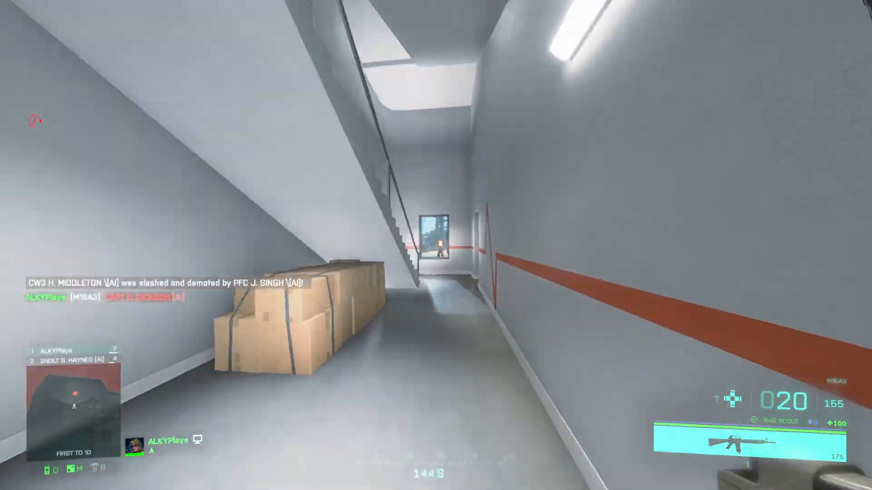